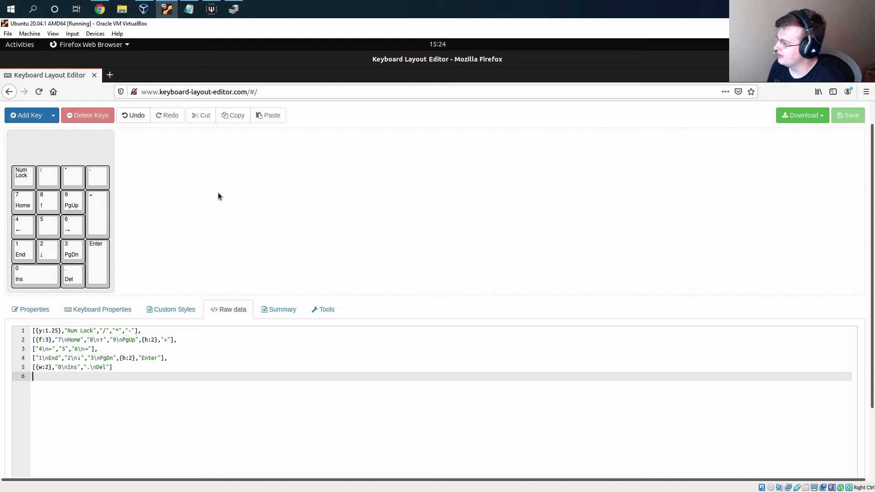
{"action": "mouse_move", "coordinate": [96, 159]}
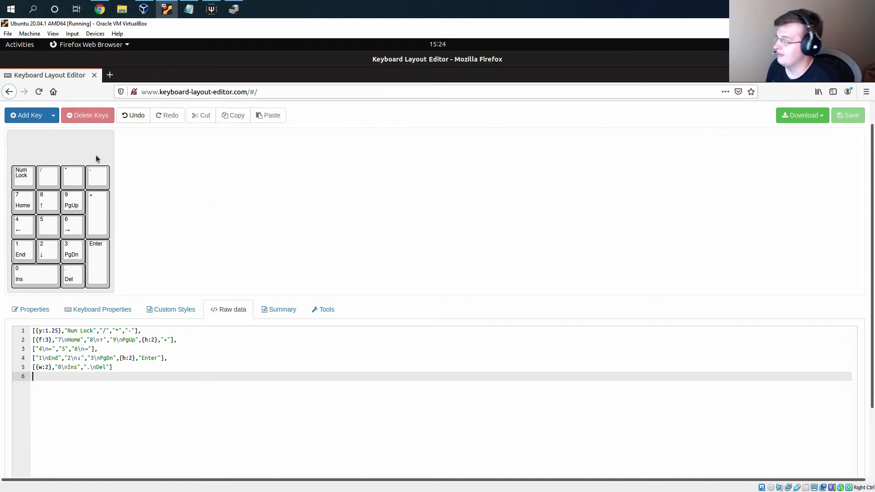
{"action": "mouse_move", "coordinate": [166, 177]}
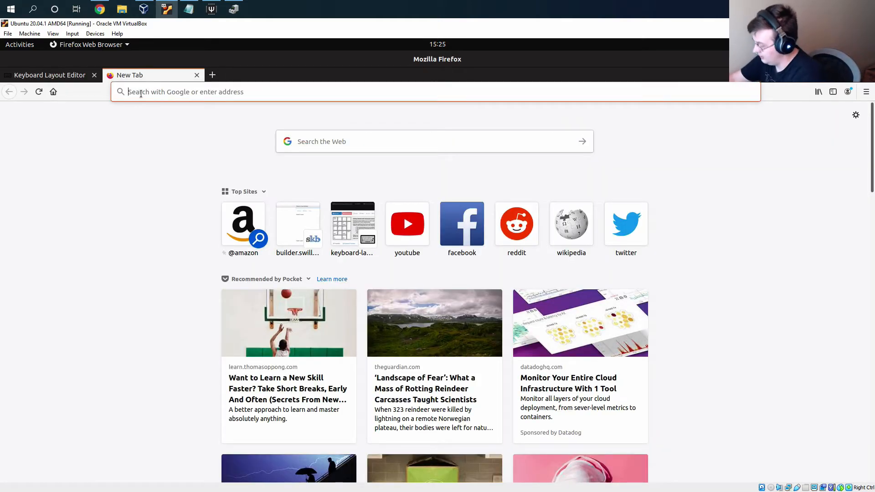
Open kbfirmware.com and import the numpad's Keyboard Layout Editor raw data, giving a 5×4 matrix.
{"action": "type", "text": "kbfirmware.com"}
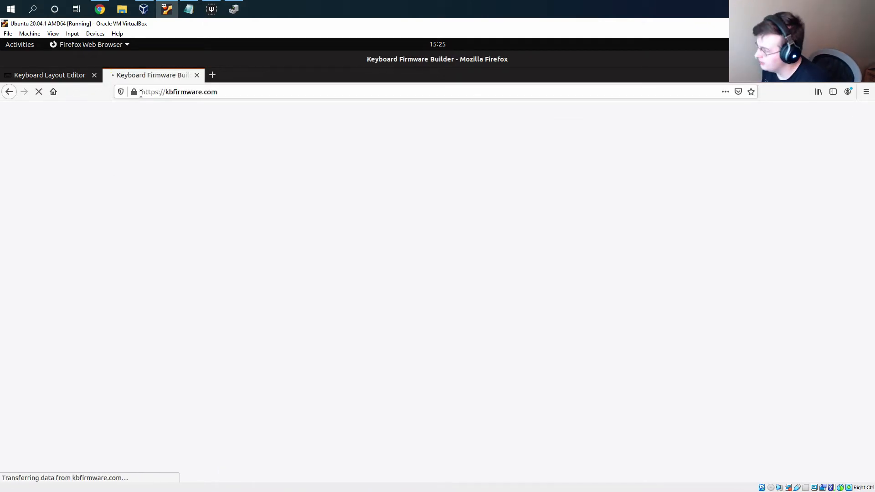
{"action": "left_click", "coordinate": [49, 74]}
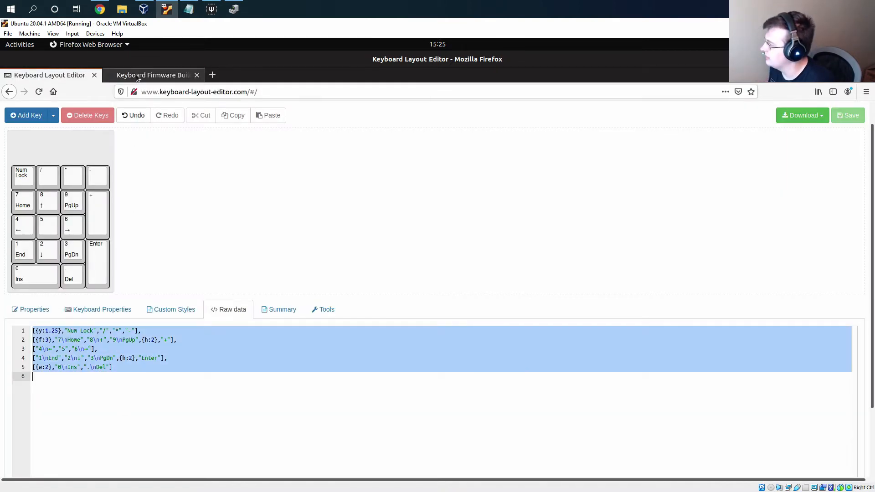
{"action": "left_click", "coordinate": [152, 75]}
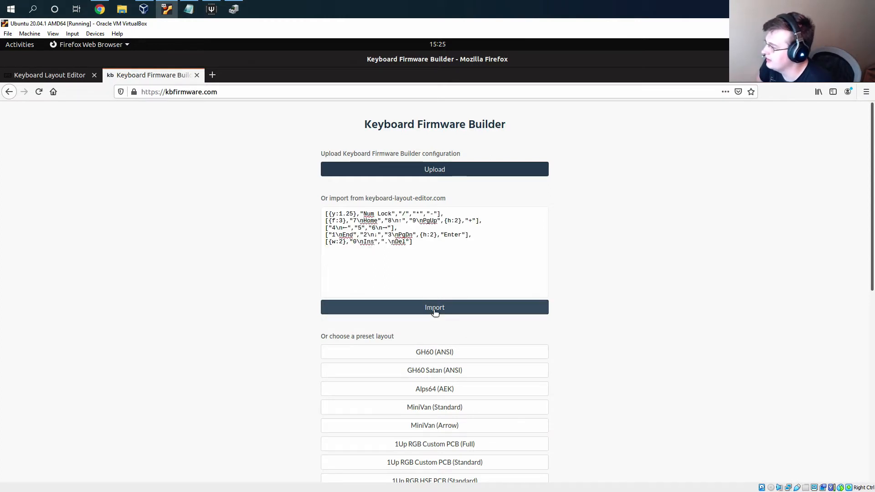
{"action": "left_click", "coordinate": [434, 307]}
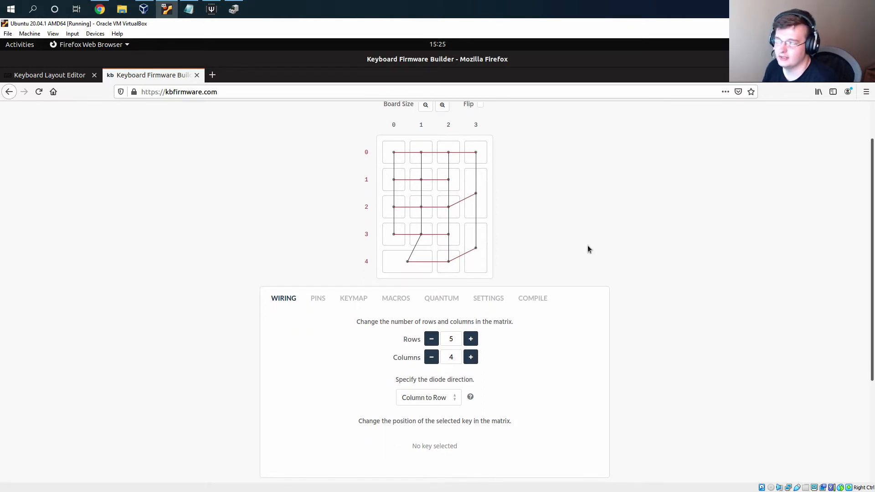
{"action": "mouse_move", "coordinate": [560, 227]}
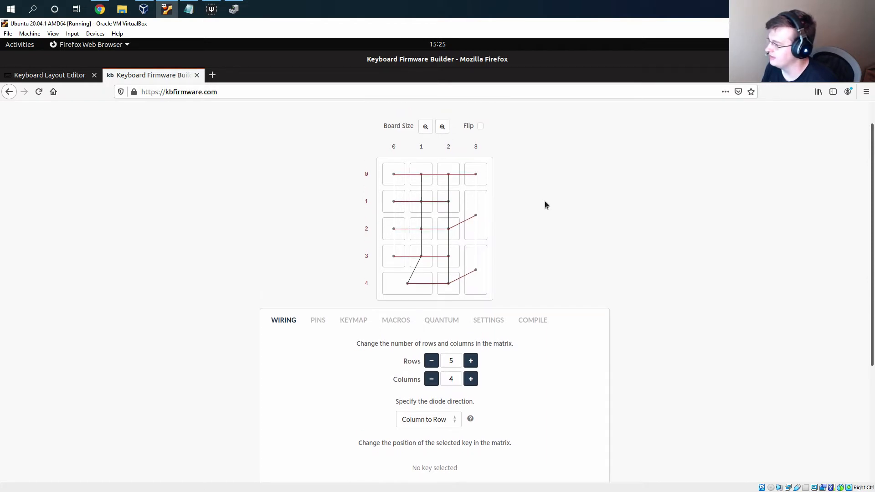
{"action": "scroll", "scroll_direction": "down", "scroll_amount": 3}
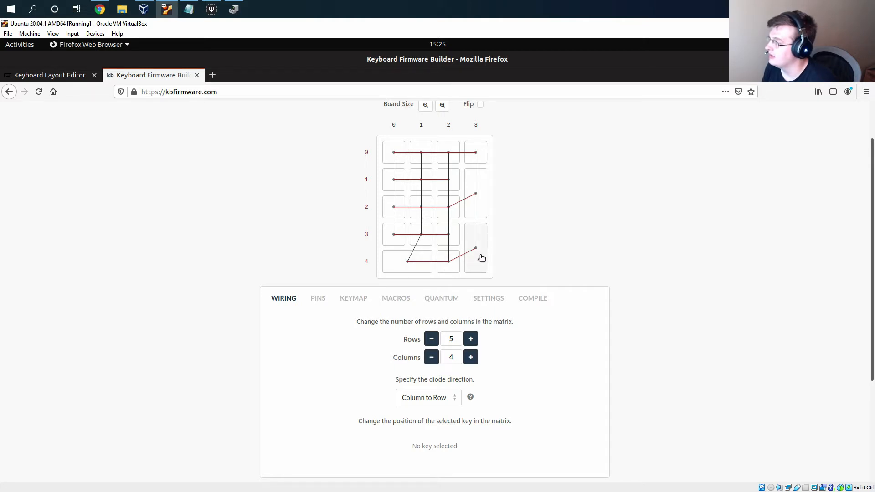
{"action": "mouse_move", "coordinate": [475, 261]}
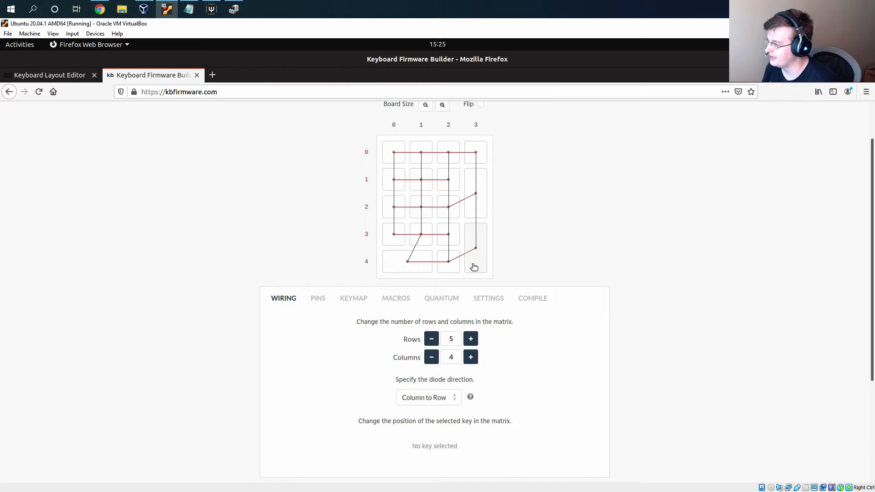
{"action": "scroll", "scroll_direction": "down", "scroll_amount": 3}
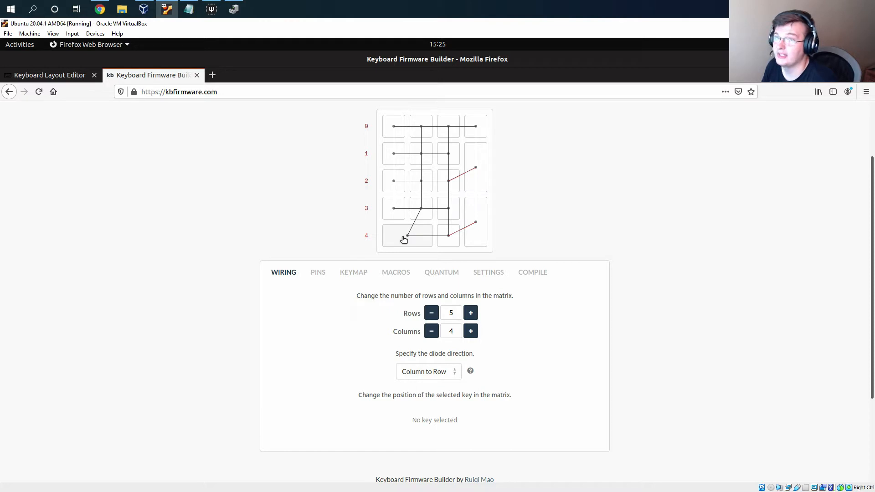
{"action": "left_click", "coordinate": [407, 235]}
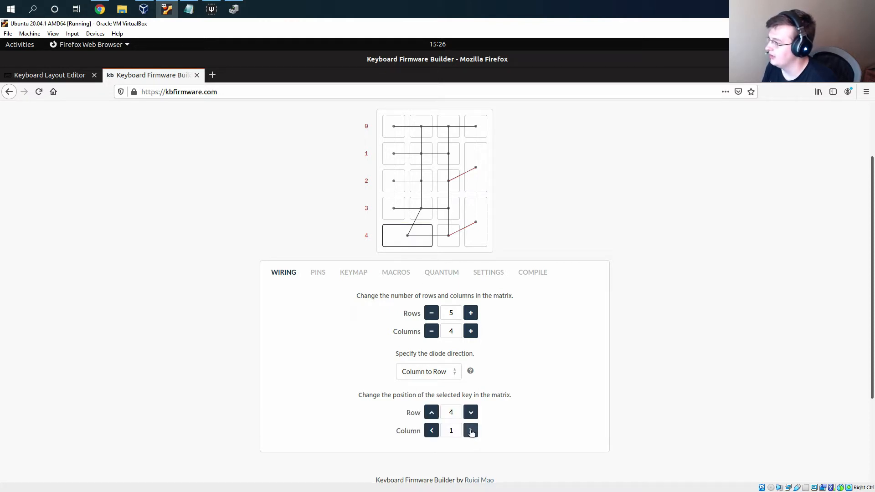
{"action": "left_click", "coordinate": [432, 431]}
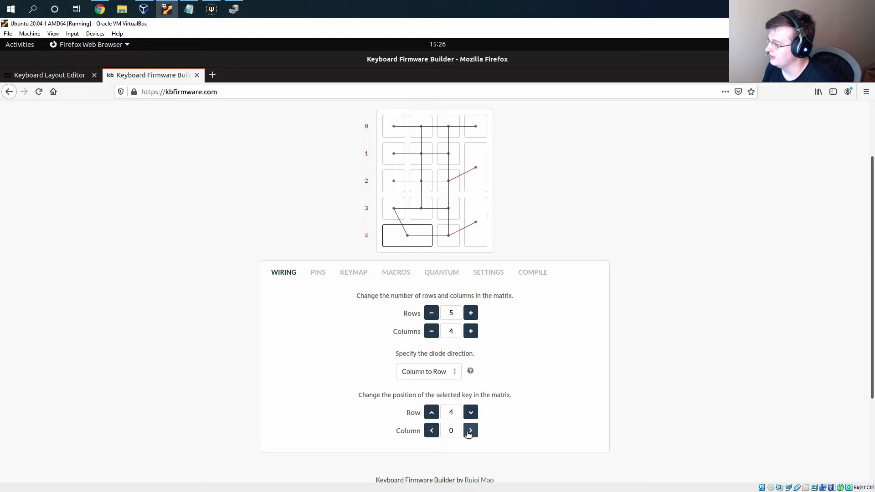
{"action": "left_click", "coordinate": [471, 430]}
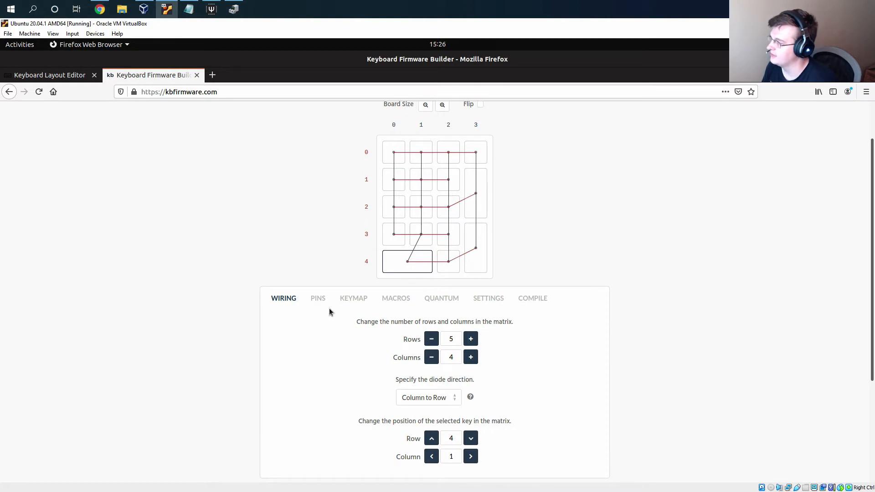
On the PINS tab, set the row pins to F4, B1, B3, B2 and B6.
{"action": "left_click", "coordinate": [317, 298]}
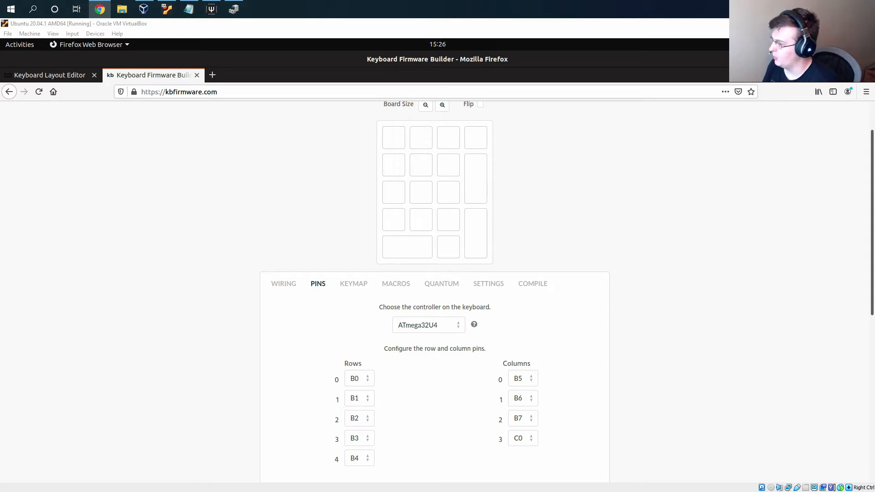
{"action": "scroll", "scroll_direction": "down", "scroll_amount": 3}
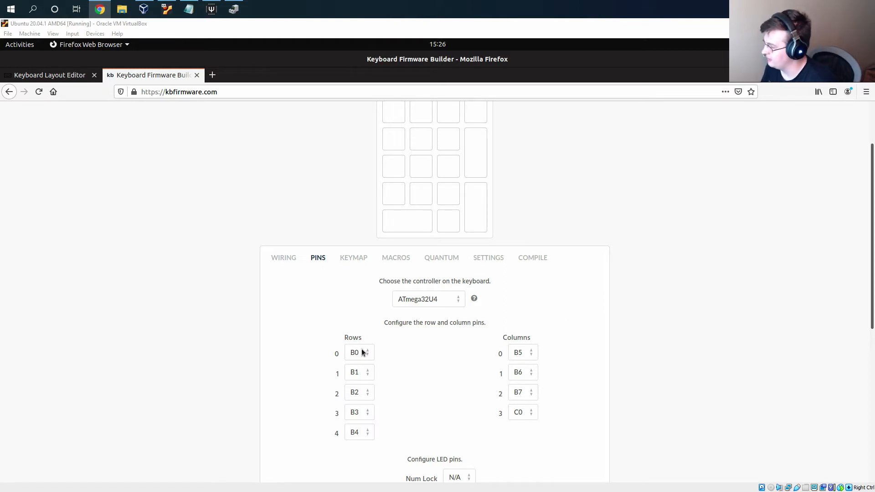
{"action": "left_click", "coordinate": [359, 352]}
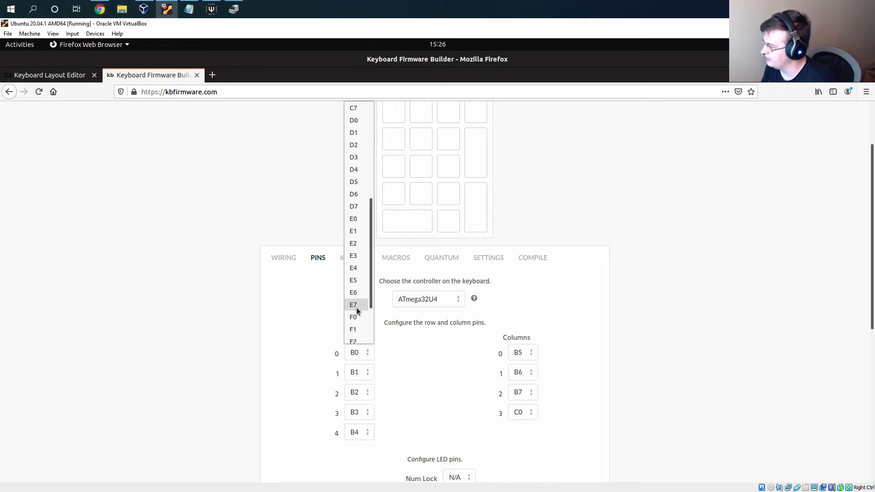
{"action": "scroll", "scroll_direction": "down", "scroll_amount": 3}
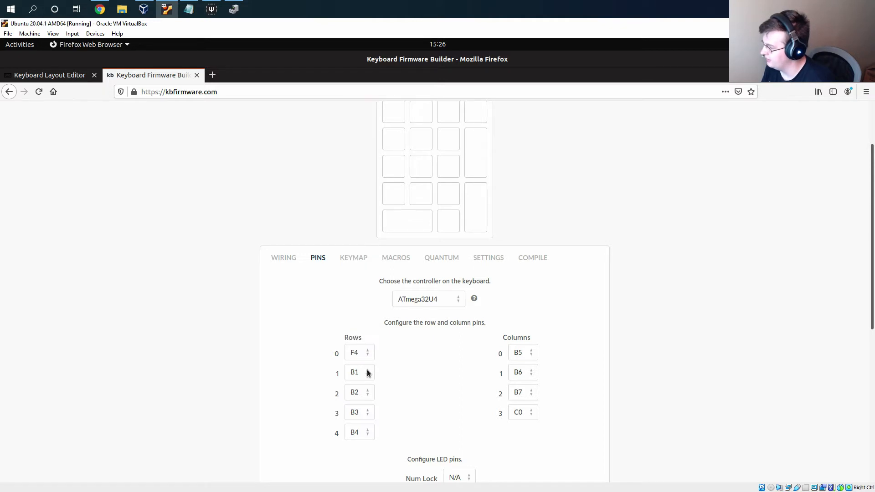
{"action": "mouse_move", "coordinate": [371, 388]}
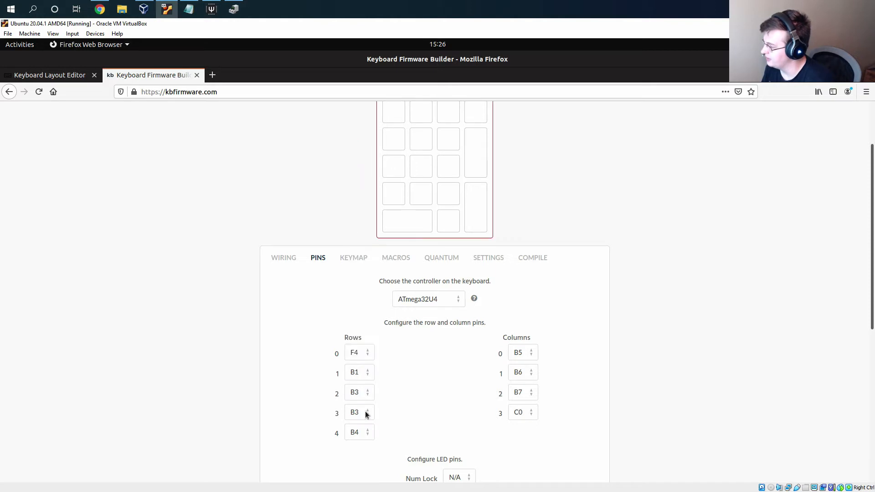
{"action": "left_click", "coordinate": [359, 412]}
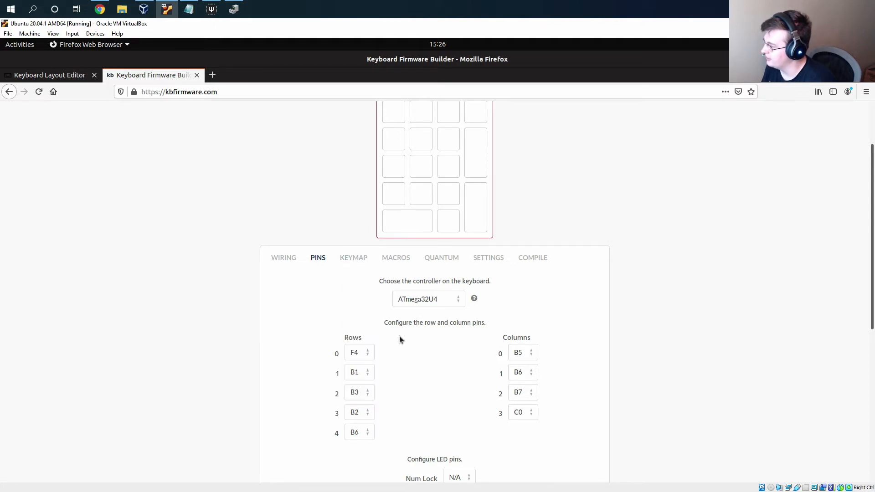
{"action": "mouse_move", "coordinate": [524, 351]}
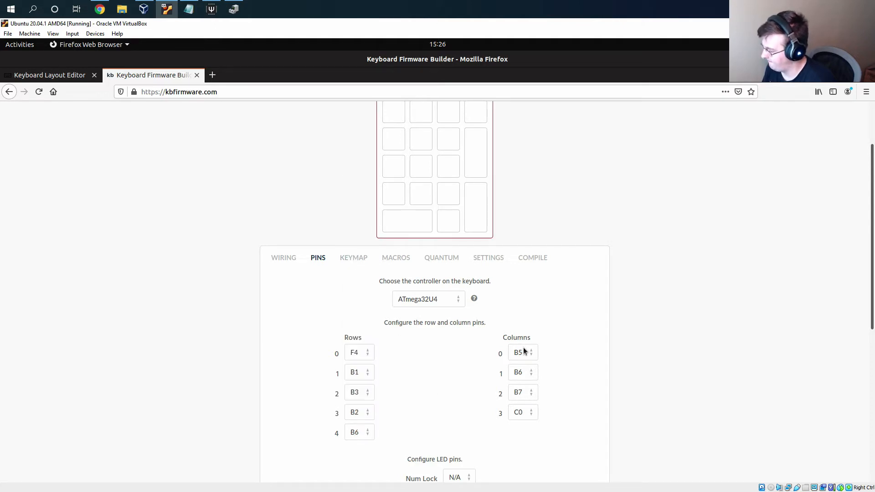
Assign column pins F7, E6, D7 and C6.
{"action": "left_click", "coordinate": [522, 353]}
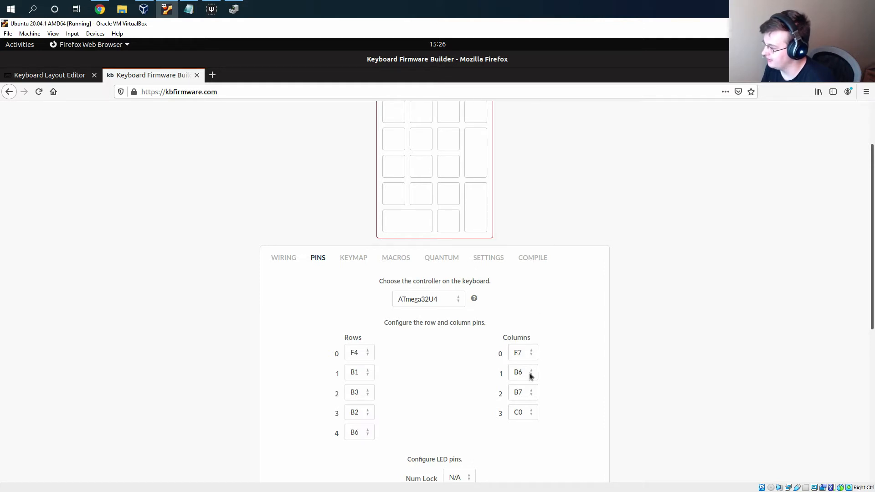
{"action": "left_click", "coordinate": [523, 372]}
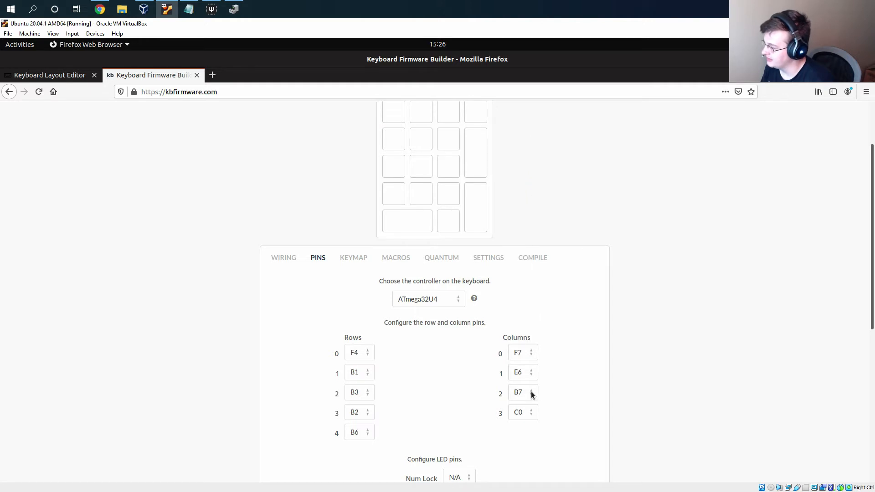
{"action": "left_click", "coordinate": [519, 392]}
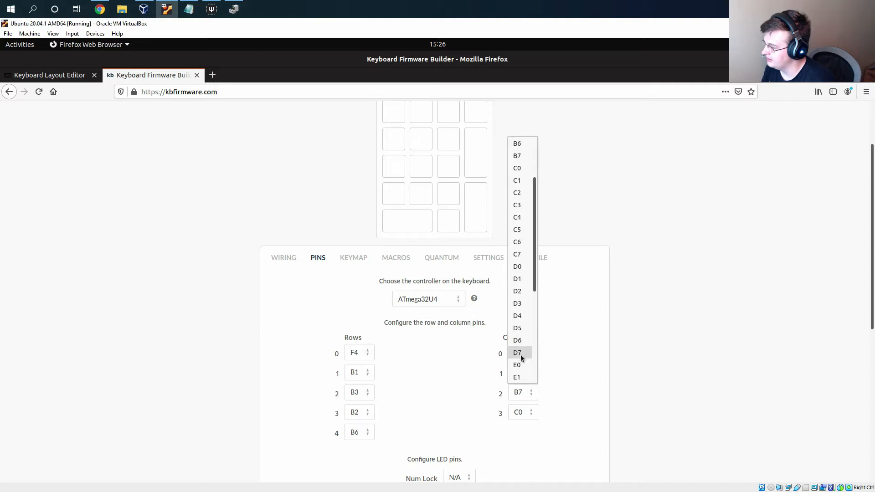
{"action": "left_click", "coordinate": [517, 352]}
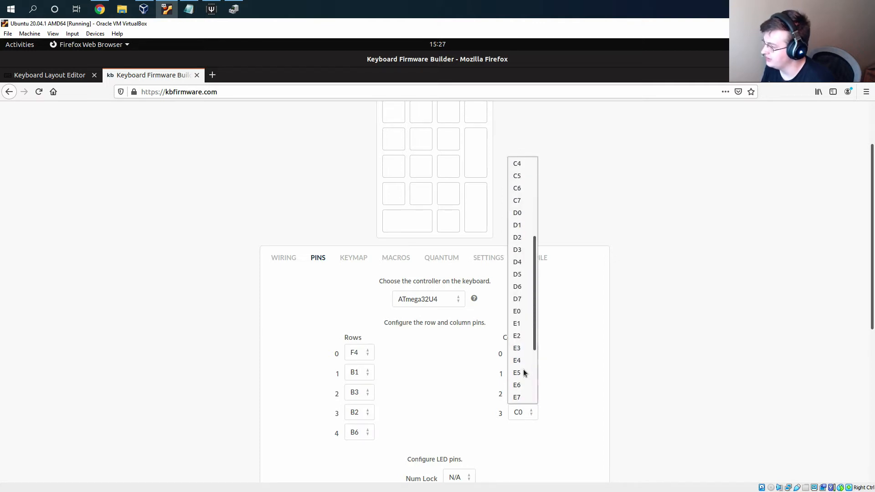
{"action": "left_click", "coordinate": [517, 385]}
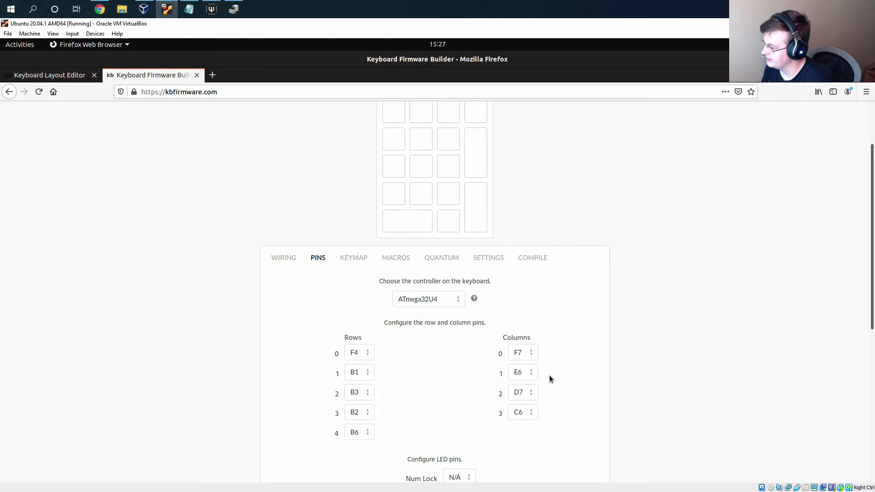
{"action": "scroll", "scroll_direction": "down", "scroll_amount": 3}
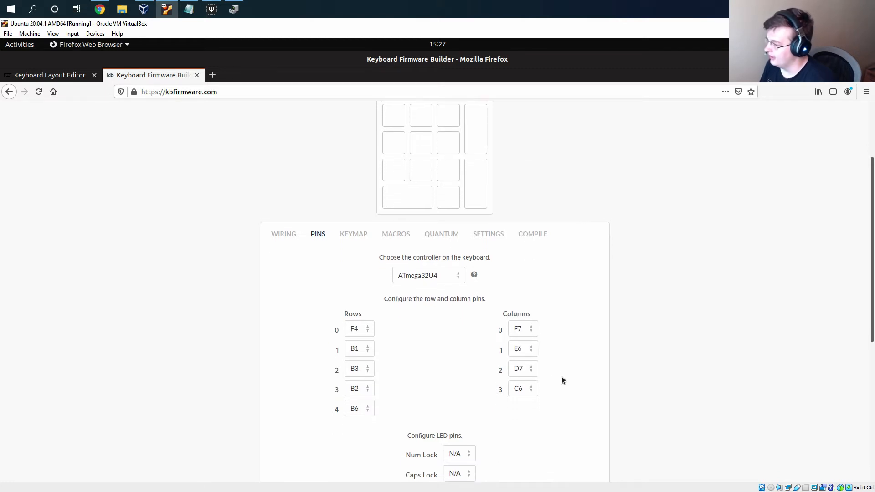
{"action": "scroll", "scroll_direction": "down", "scroll_amount": 3}
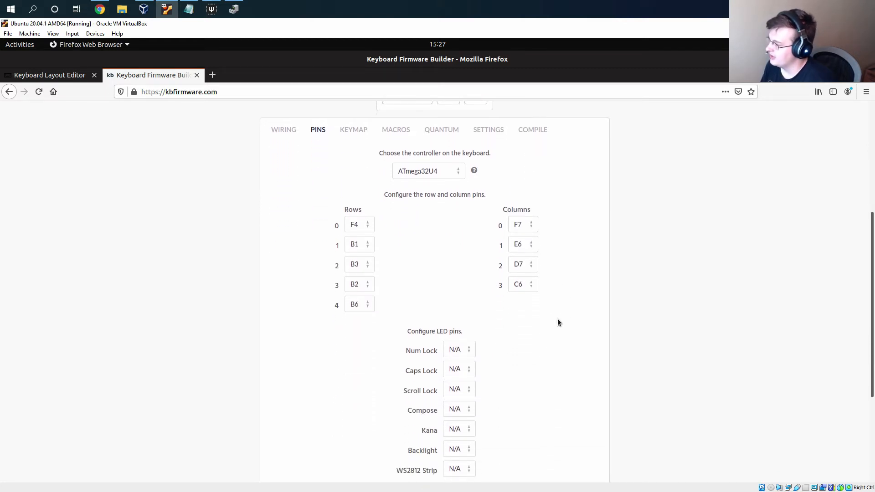
{"action": "scroll", "scroll_direction": "down", "scroll_amount": 3}
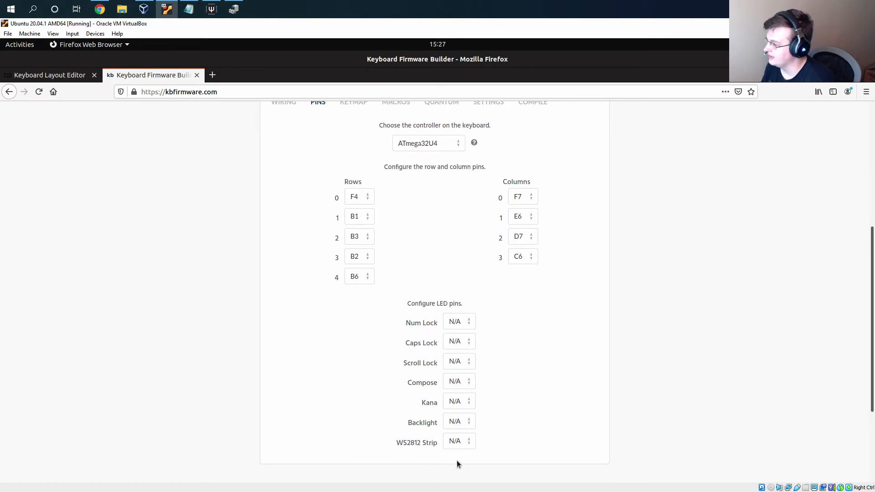
{"action": "mouse_move", "coordinate": [451, 329]}
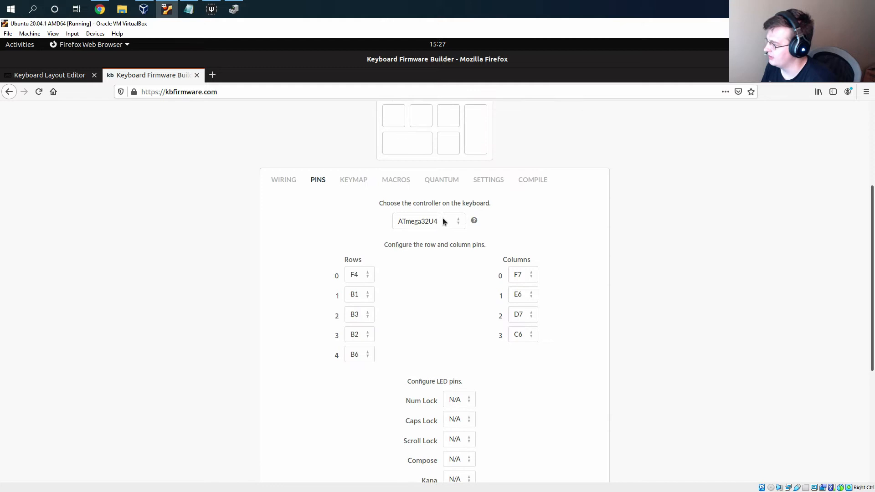
Review the controller chips, keeping ATmega32U4, and go to the keymap editor.
{"action": "left_click", "coordinate": [428, 221]}
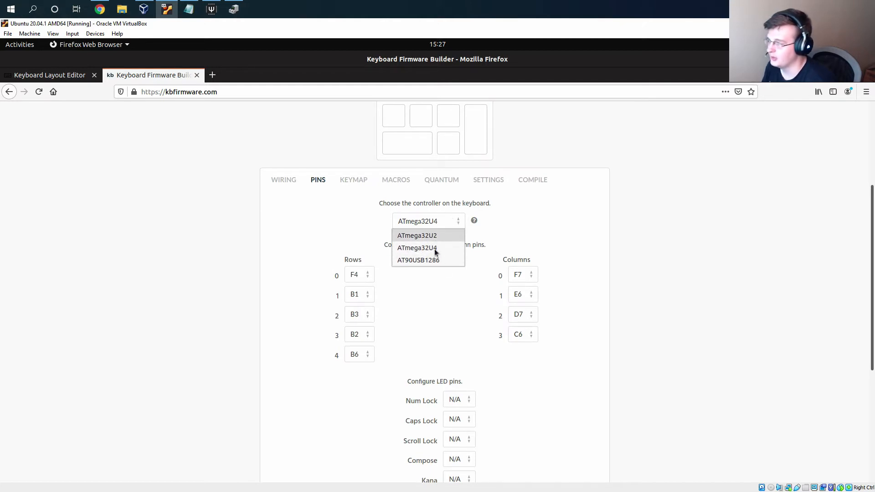
{"action": "mouse_move", "coordinate": [417, 248]}
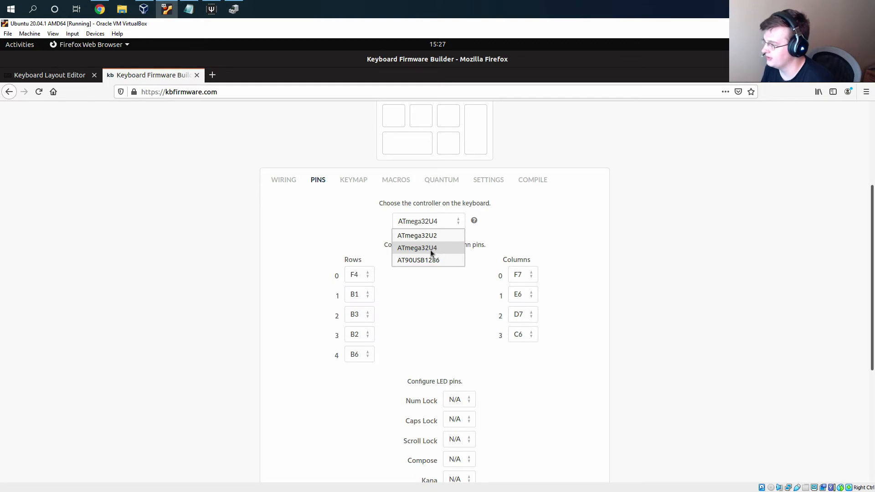
{"action": "left_click", "coordinate": [418, 248]}
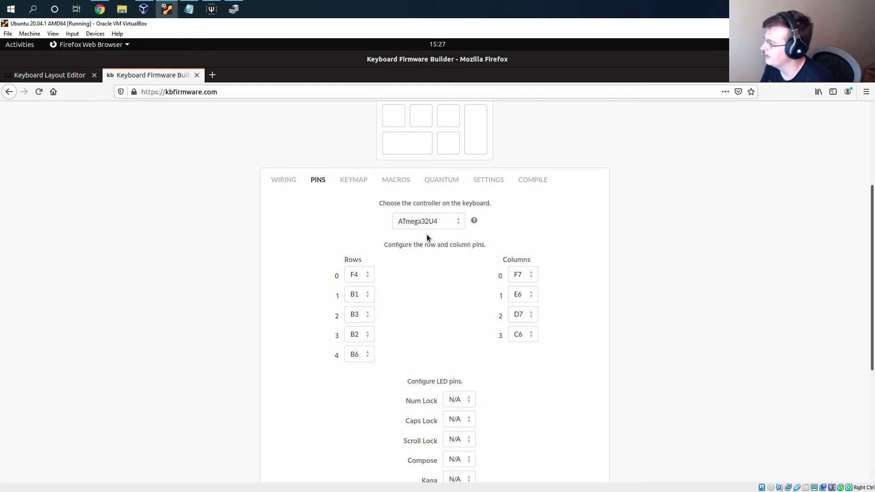
{"action": "left_click", "coordinate": [354, 179]}
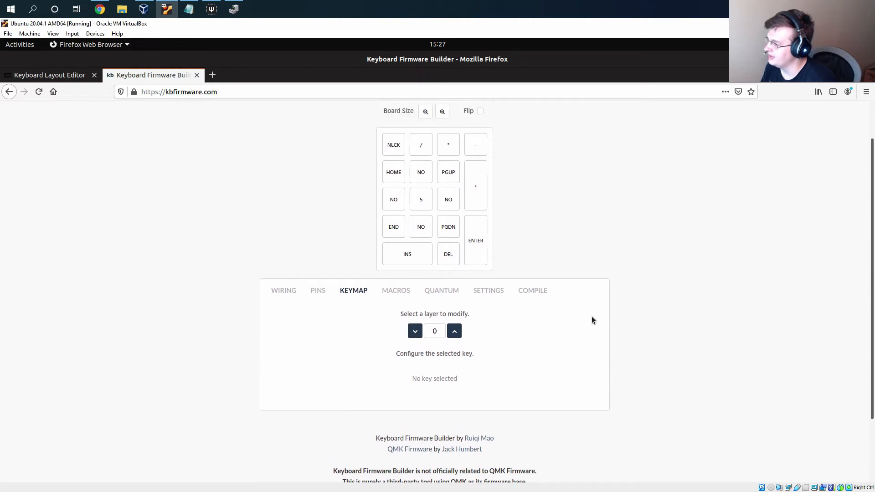
{"action": "scroll", "scroll_direction": "up", "scroll_amount": 3}
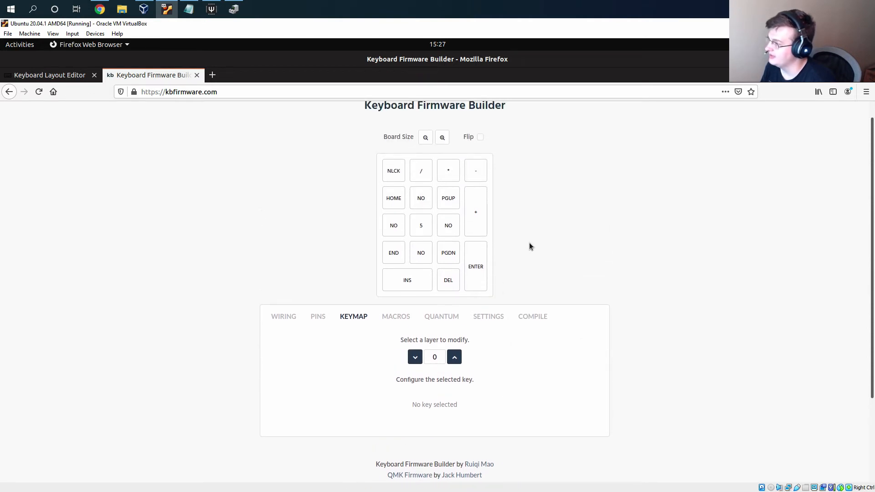
{"action": "mouse_move", "coordinate": [394, 229]}
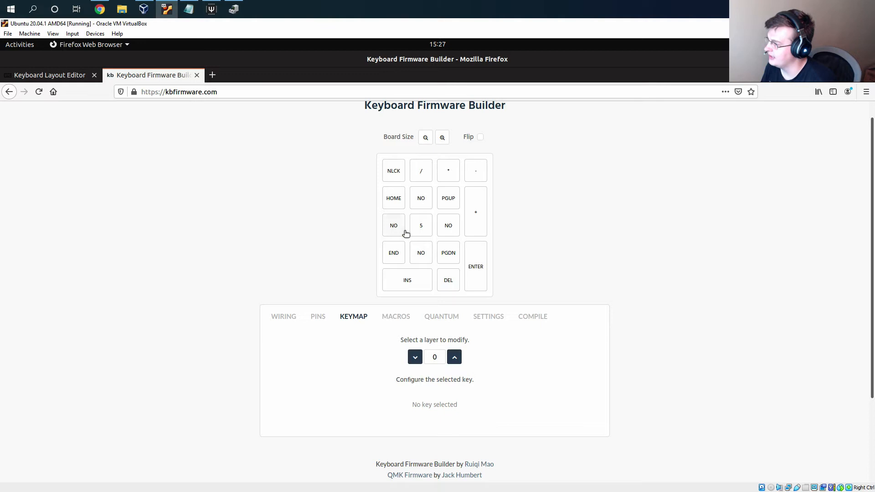
{"action": "mouse_move", "coordinate": [421, 171]}
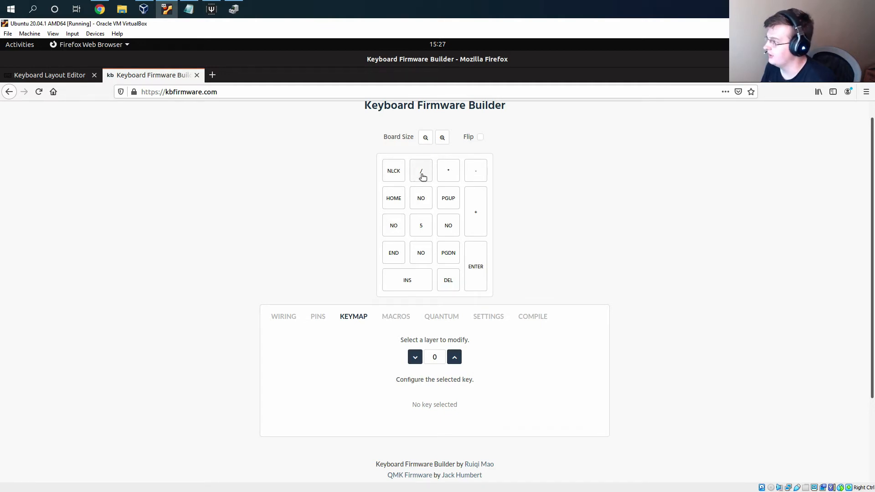
{"action": "mouse_move", "coordinate": [420, 209]}
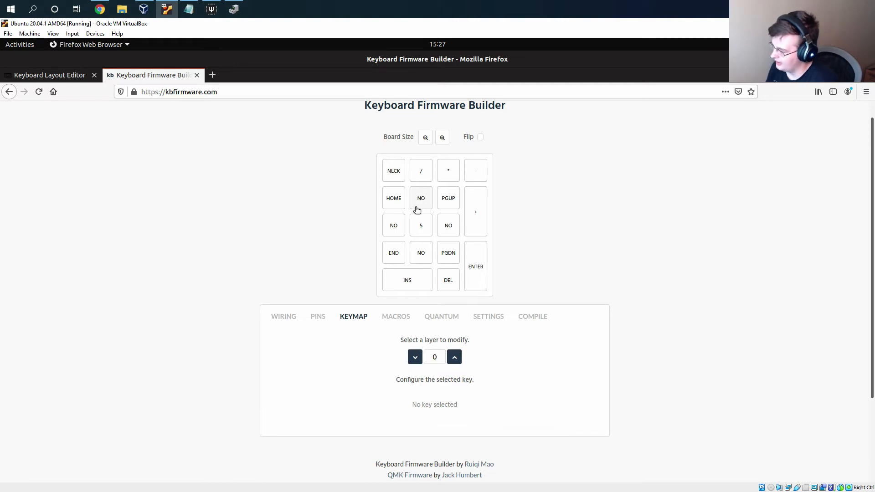
{"action": "mouse_move", "coordinate": [515, 247]}
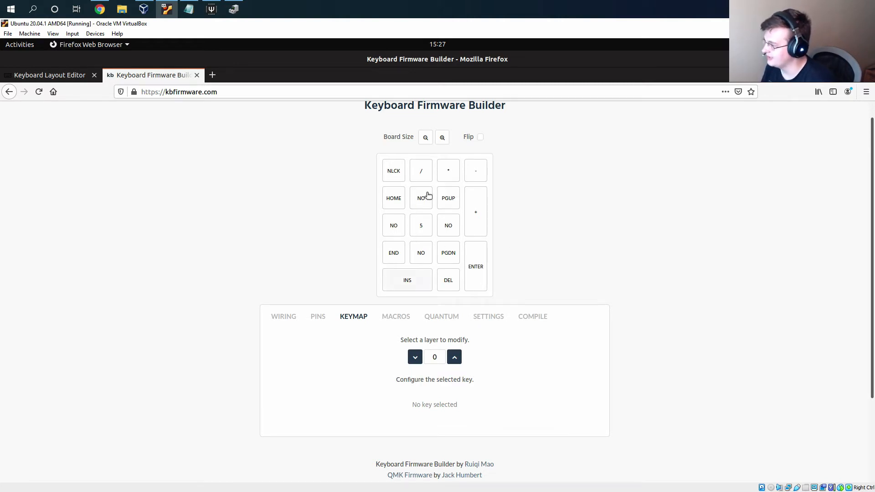
{"action": "mouse_move", "coordinate": [649, 250]}
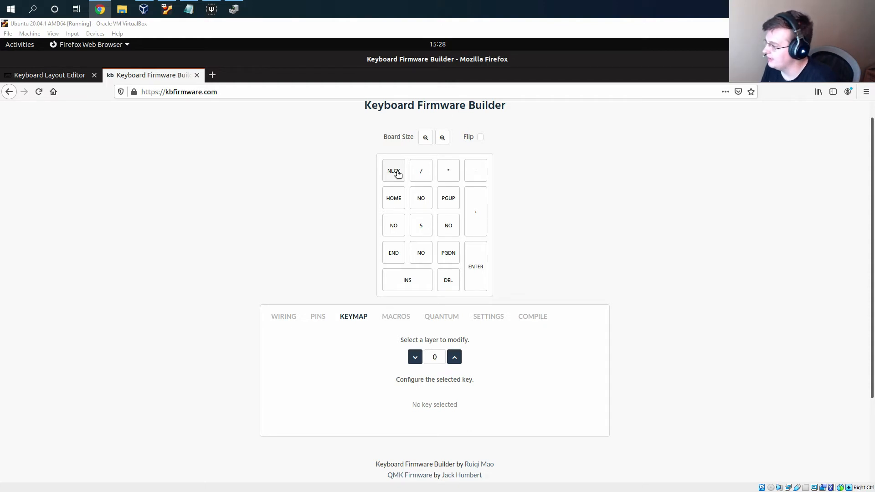
Make layer 0's Num Lock key a TG(1) layer toggle.
{"action": "left_click", "coordinate": [394, 170]}
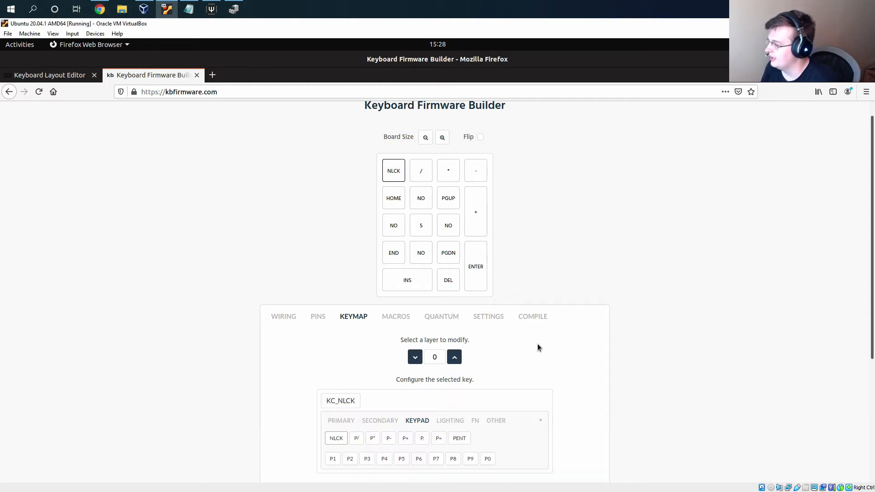
{"action": "scroll", "scroll_direction": "down", "scroll_amount": 3}
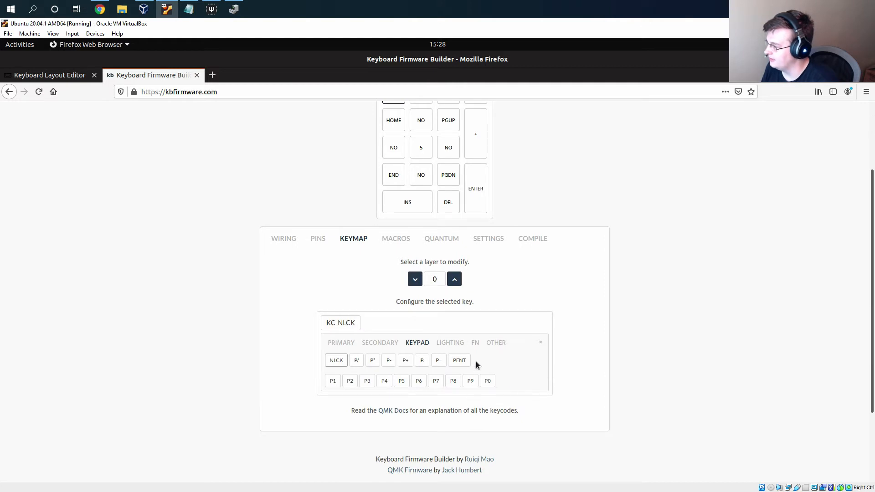
{"action": "left_click", "coordinate": [475, 342]}
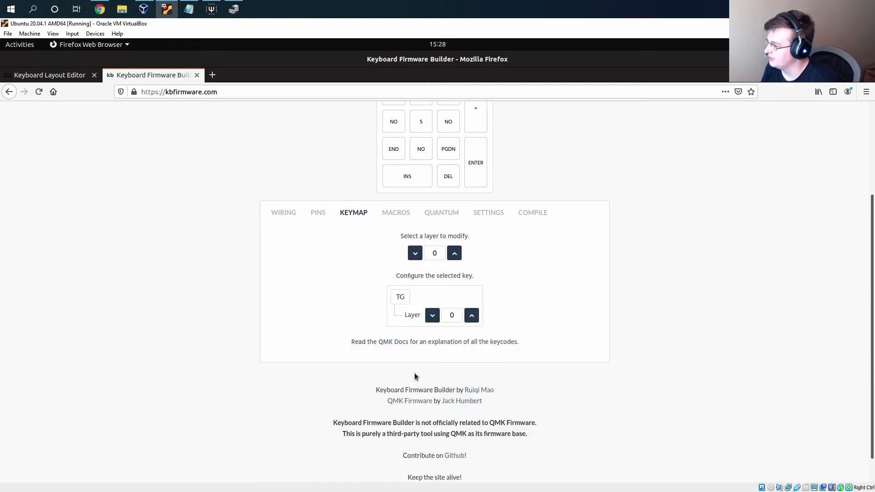
{"action": "left_click", "coordinate": [471, 316]}
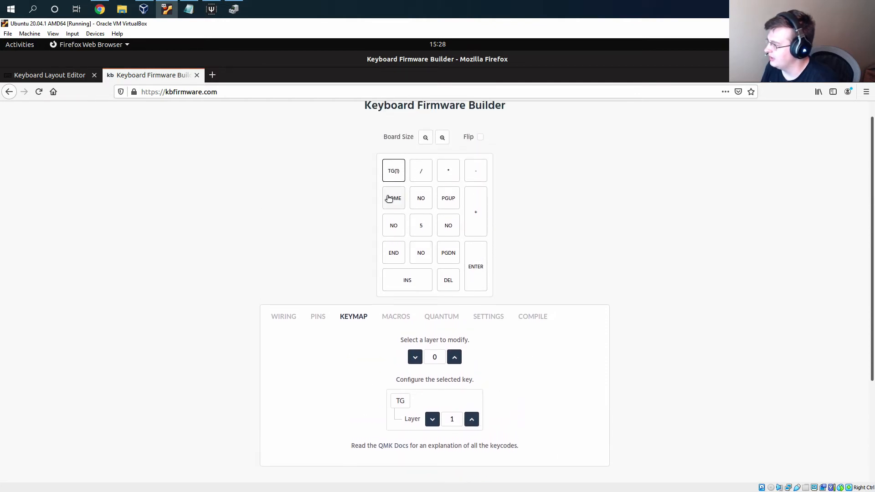
Turn HOME, PGUP and the middle-row blank keys into digits 7, 9, 4 and 6.
{"action": "left_click", "coordinate": [394, 198]}
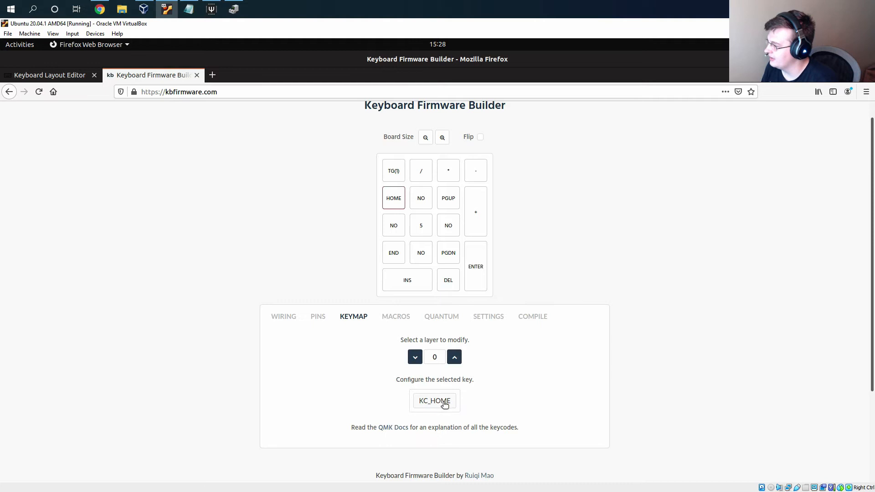
{"action": "left_click", "coordinate": [435, 401]}
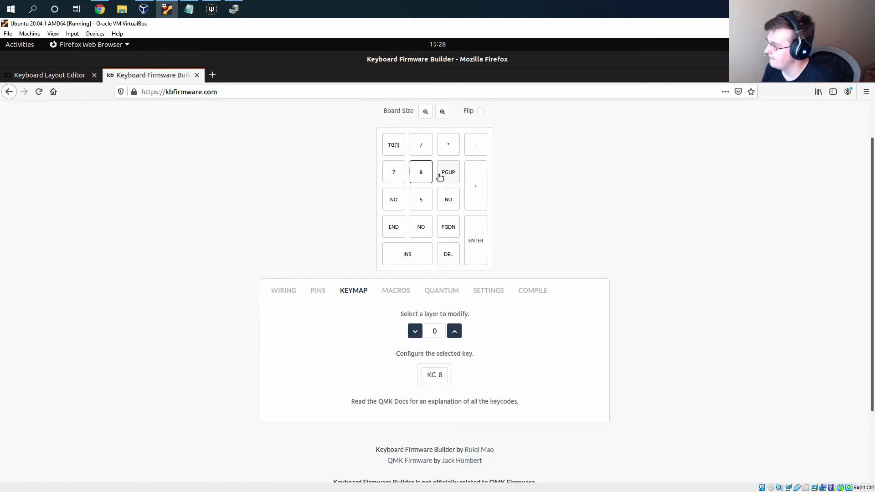
{"action": "left_click", "coordinate": [449, 172]}
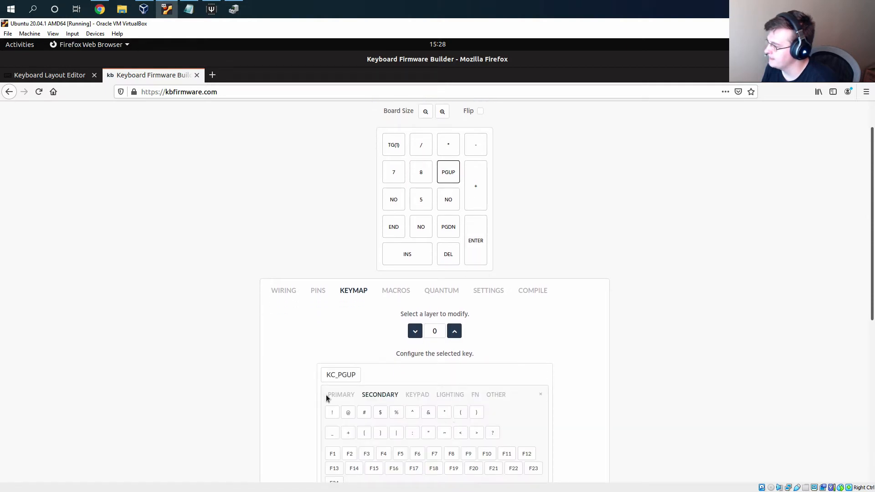
{"action": "left_click", "coordinate": [449, 172]}
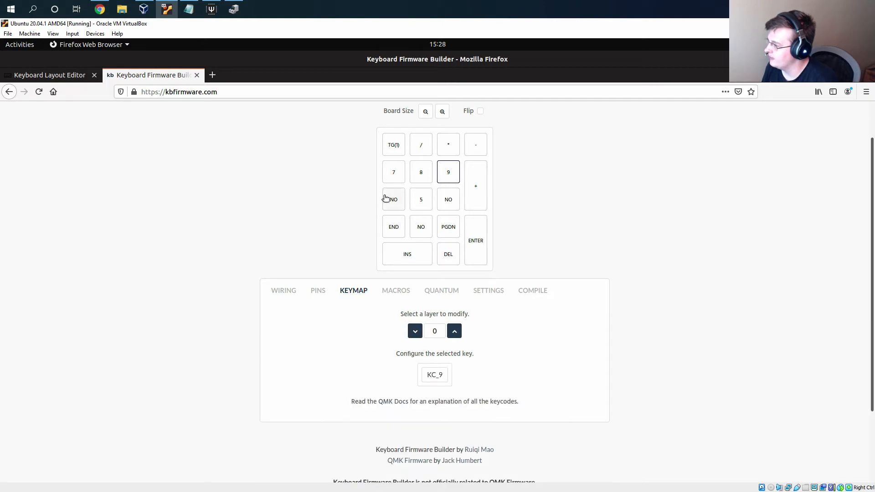
{"action": "left_click", "coordinate": [393, 199]}
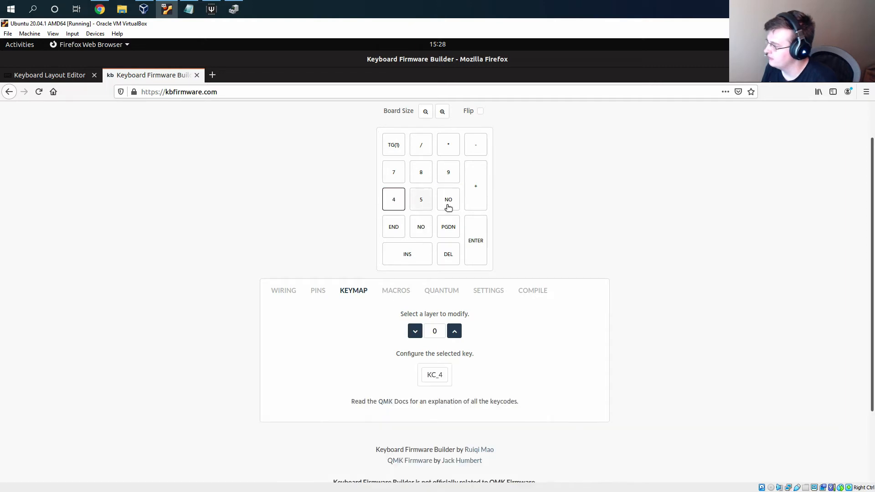
{"action": "left_click", "coordinate": [448, 200]}
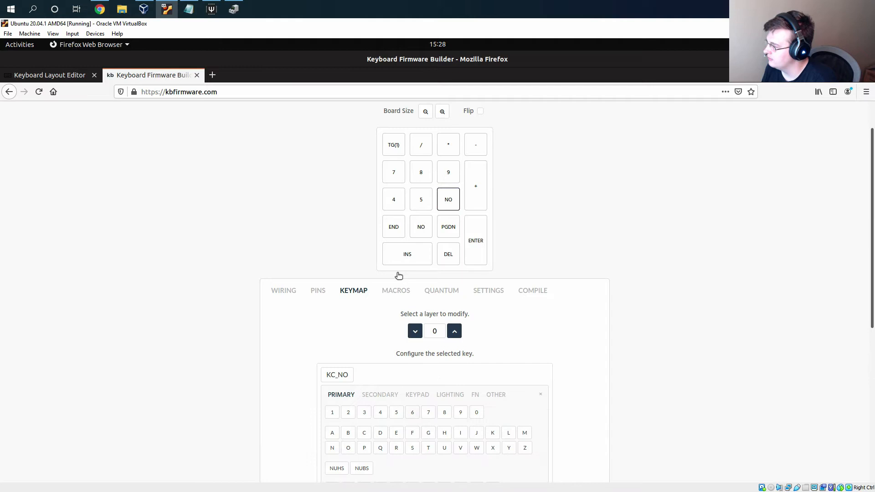
{"action": "left_click", "coordinate": [394, 226]}
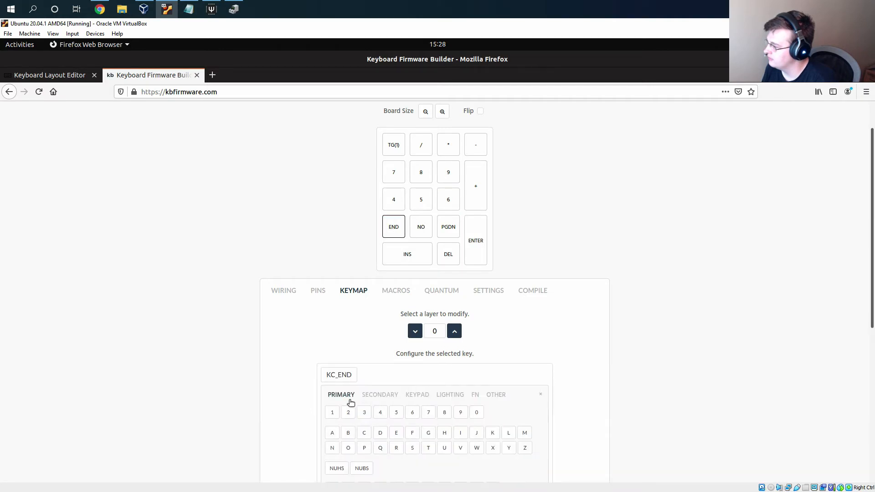
{"action": "mouse_move", "coordinate": [445, 415]}
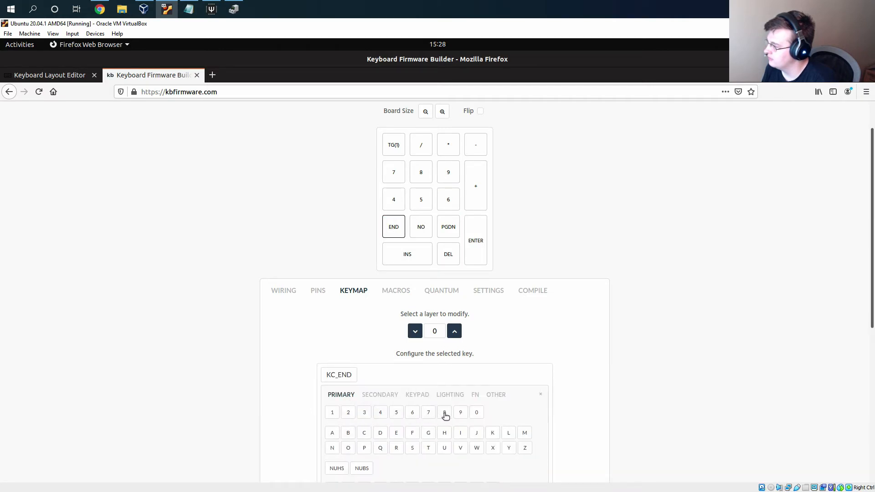
Assign digits to END and PGDN, 0 to the wide INS key, and dot to DEL.
{"action": "left_click", "coordinate": [445, 412]}
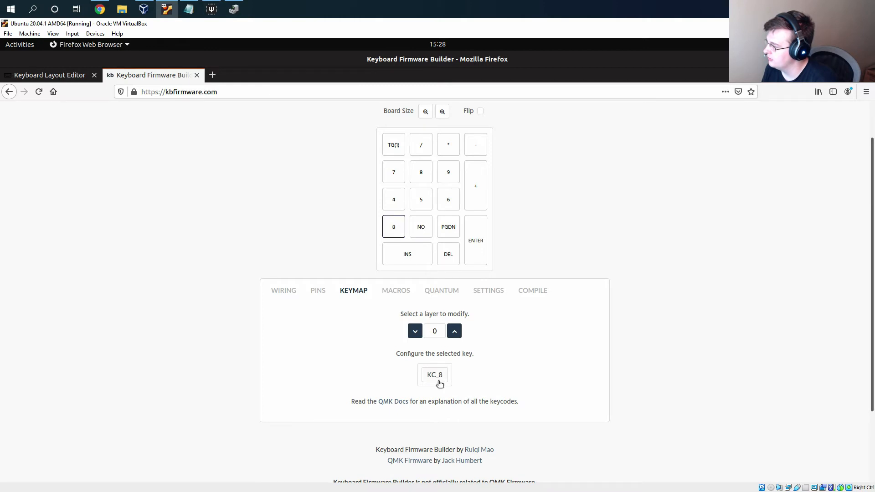
{"action": "left_click", "coordinate": [421, 226]}
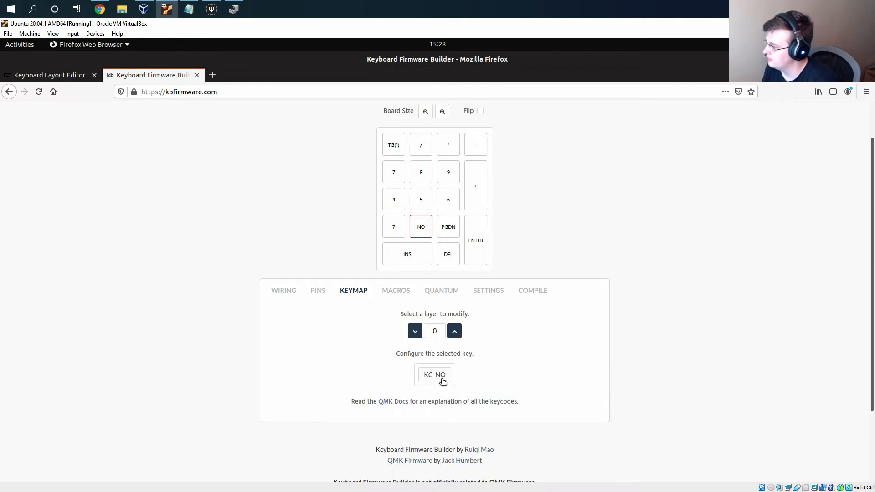
{"action": "left_click", "coordinate": [448, 226]}
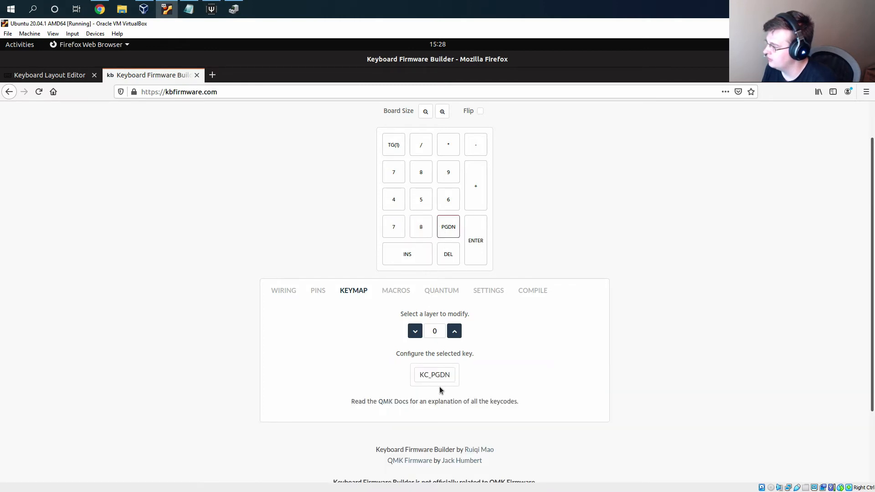
{"action": "left_click", "coordinate": [435, 375]}
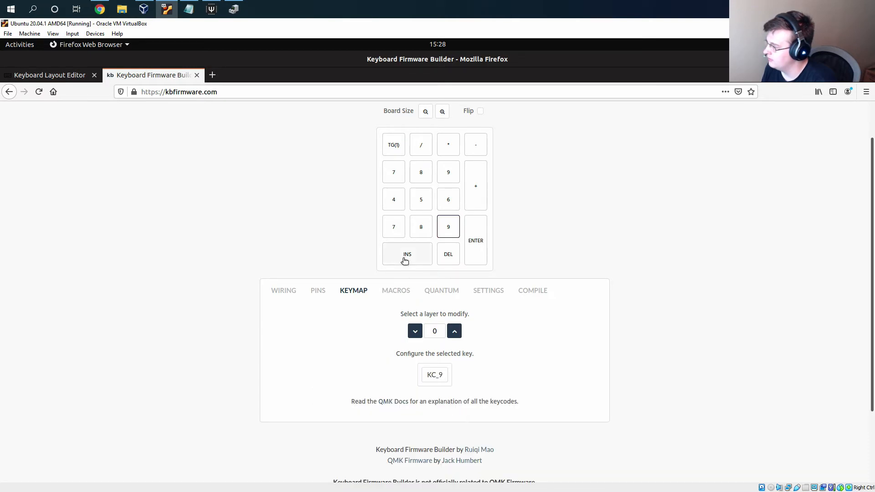
{"action": "left_click", "coordinate": [408, 254]}
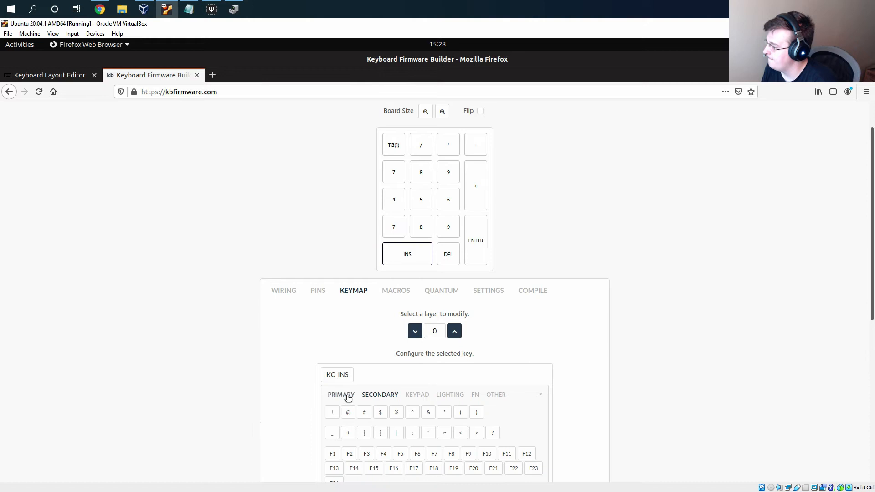
{"action": "left_click", "coordinate": [340, 395]}
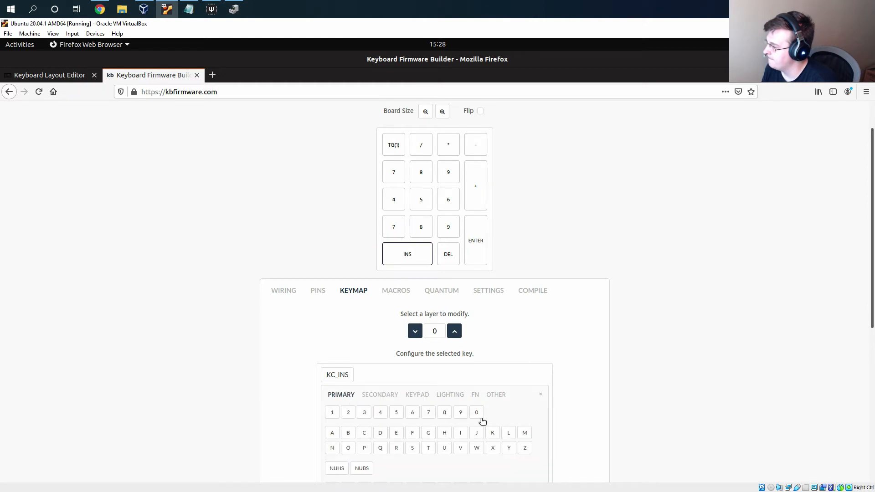
{"action": "left_click", "coordinate": [476, 413]}
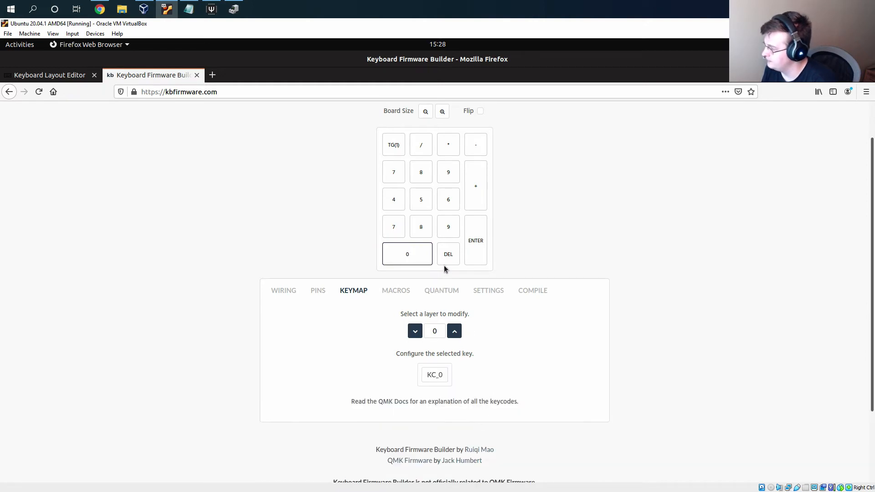
{"action": "left_click", "coordinate": [448, 254]}
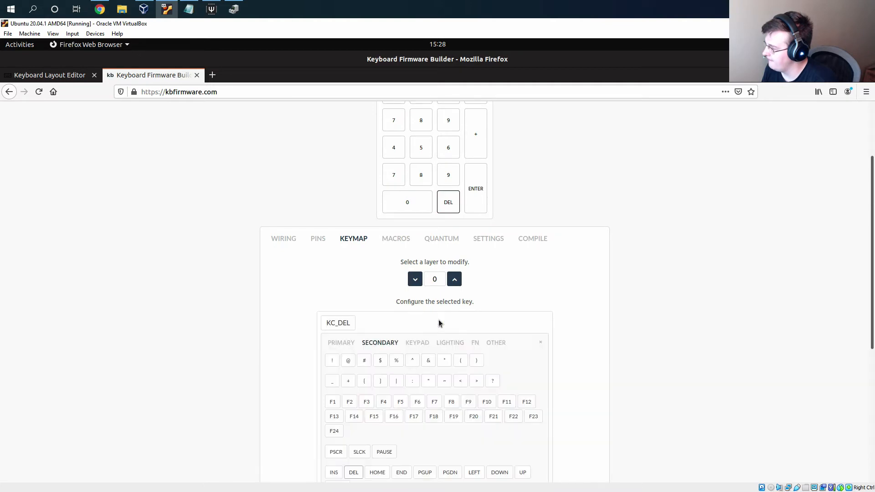
{"action": "scroll", "scroll_direction": "down", "scroll_amount": 3}
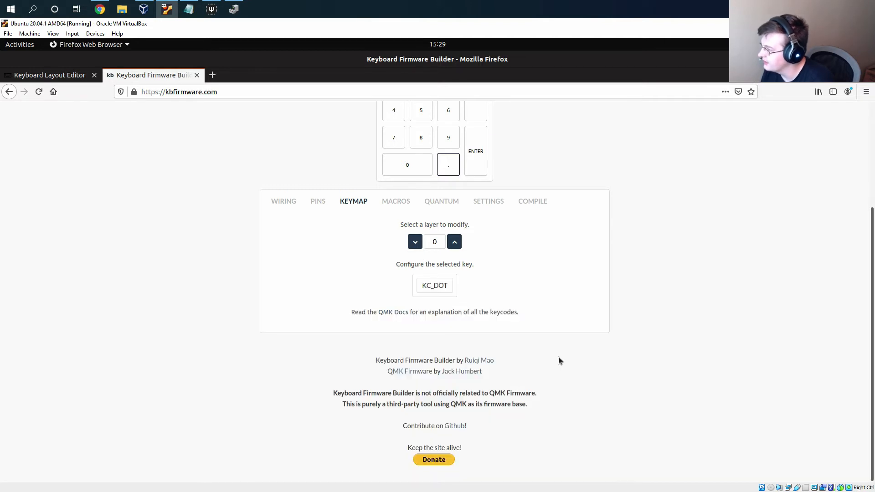
{"action": "scroll", "scroll_direction": "down", "scroll_amount": 3}
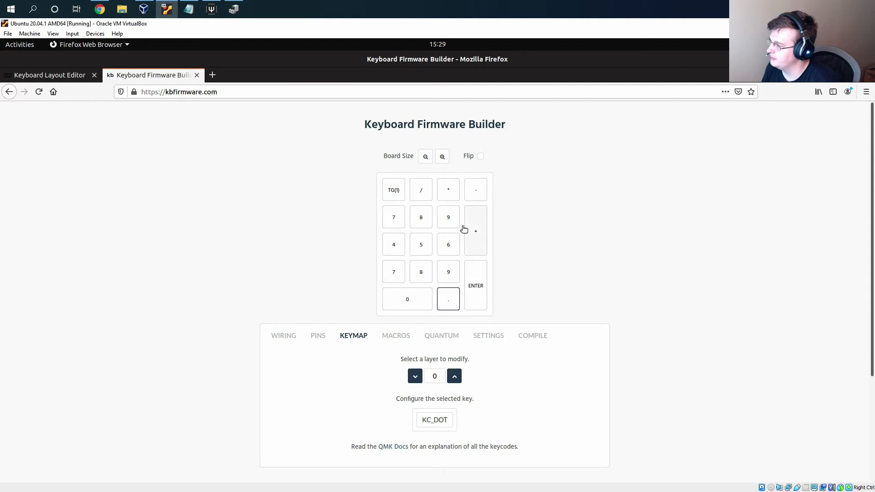
{"action": "mouse_move", "coordinate": [556, 261]}
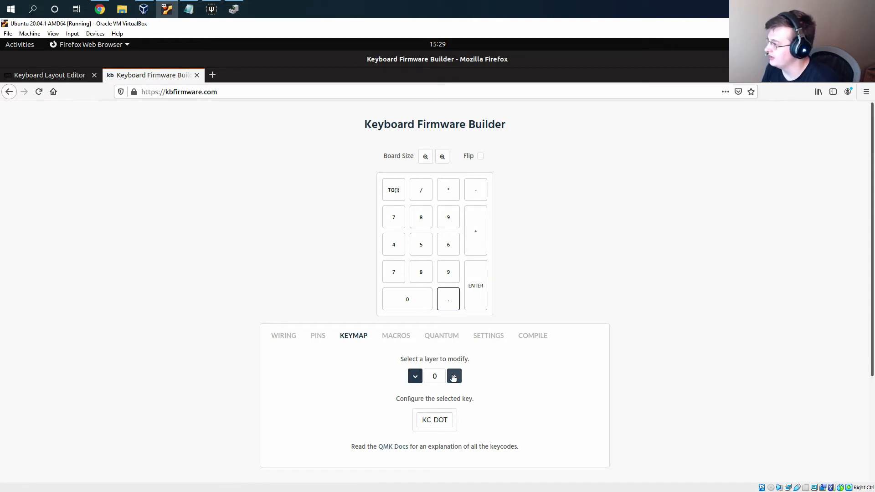
On layer 1, assign HOME, UP, PGUP, LEFT, RIGHT, END, DOWN, PGDN, INS and DEL from Secondary.
{"action": "left_click", "coordinate": [454, 376]}
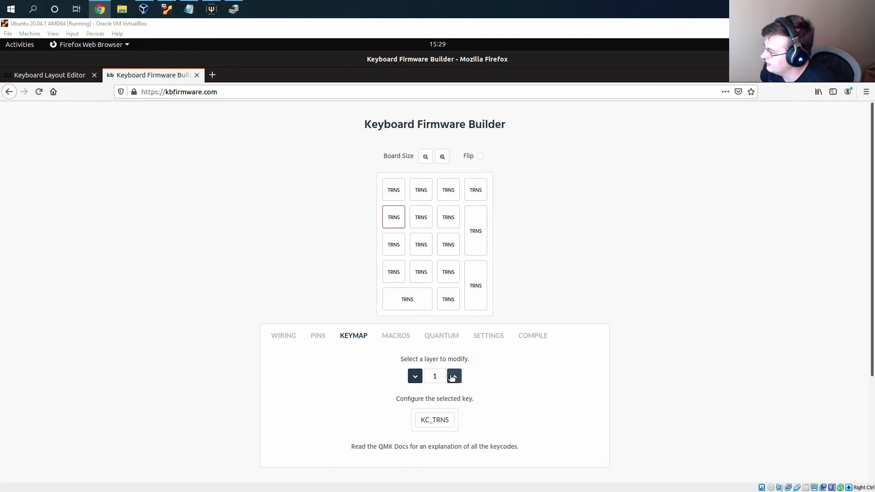
{"action": "left_click", "coordinate": [435, 420]}
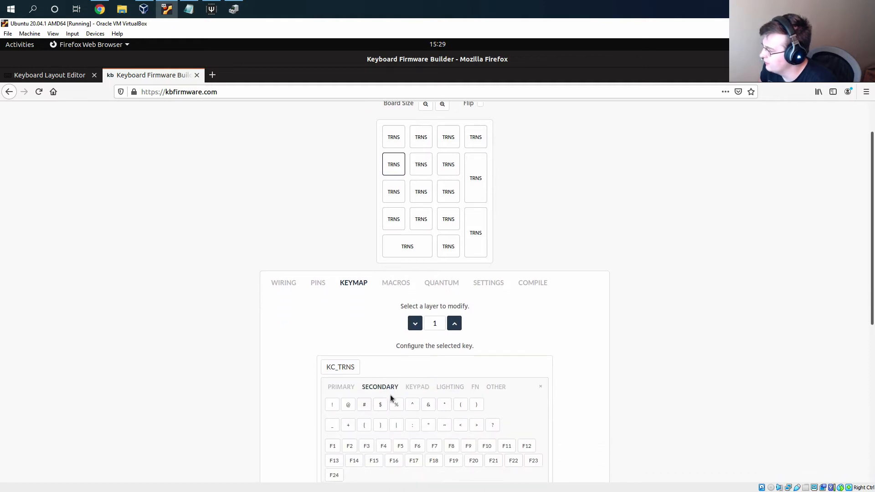
{"action": "scroll", "scroll_direction": "down", "scroll_amount": 3}
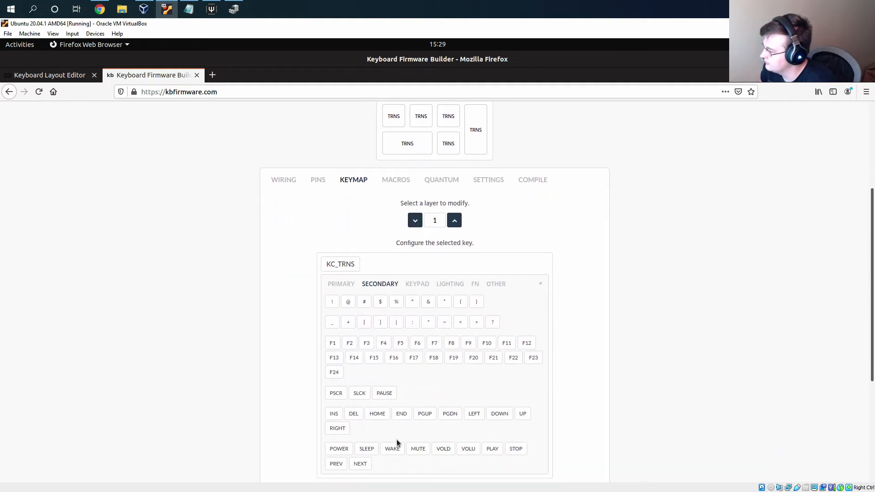
{"action": "mouse_move", "coordinate": [418, 401]}
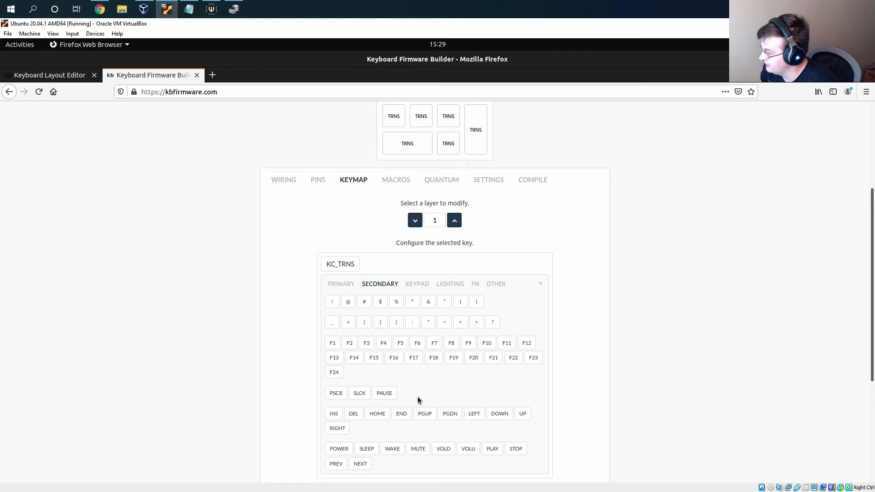
{"action": "left_click", "coordinate": [377, 414]}
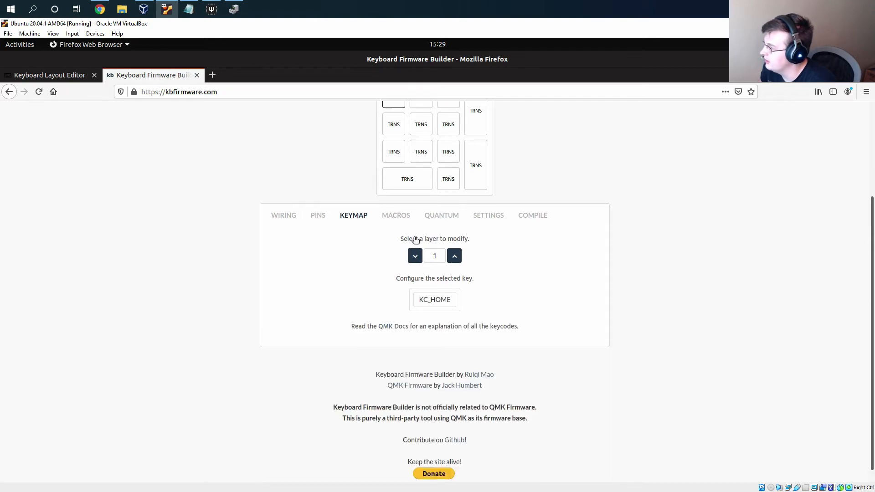
{"action": "left_click", "coordinate": [393, 207]}
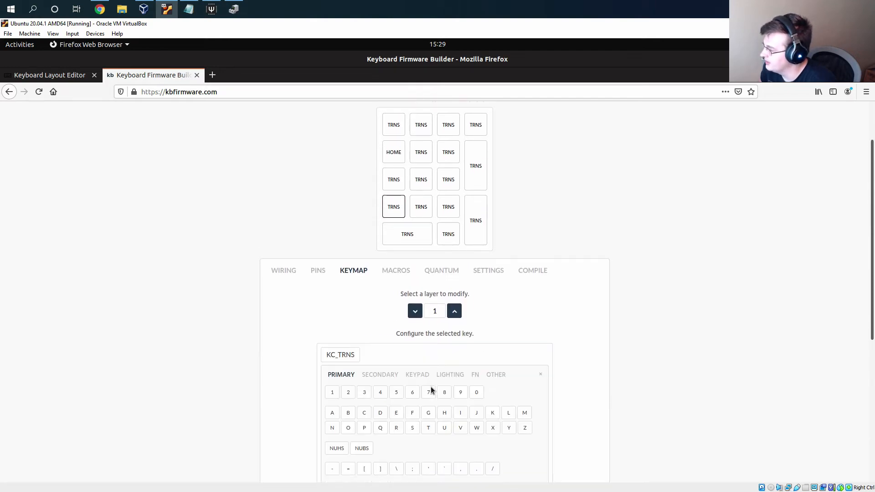
{"action": "left_click", "coordinate": [379, 375]}
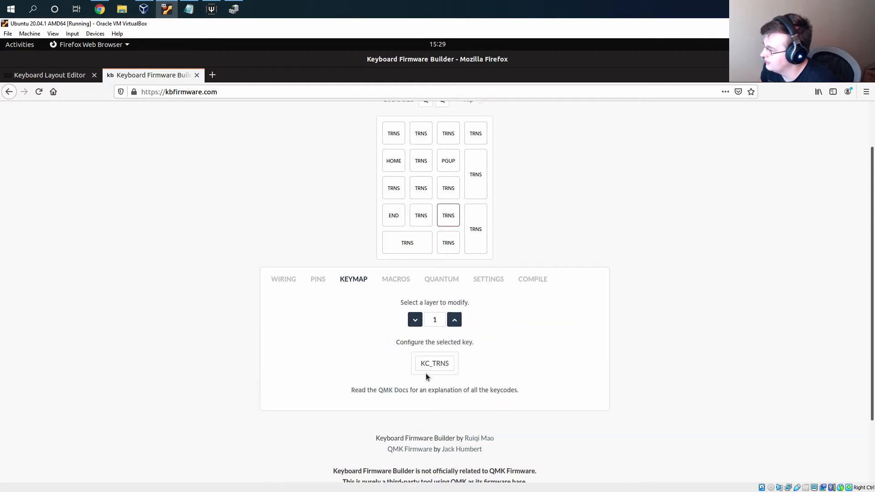
{"action": "left_click", "coordinate": [434, 363]}
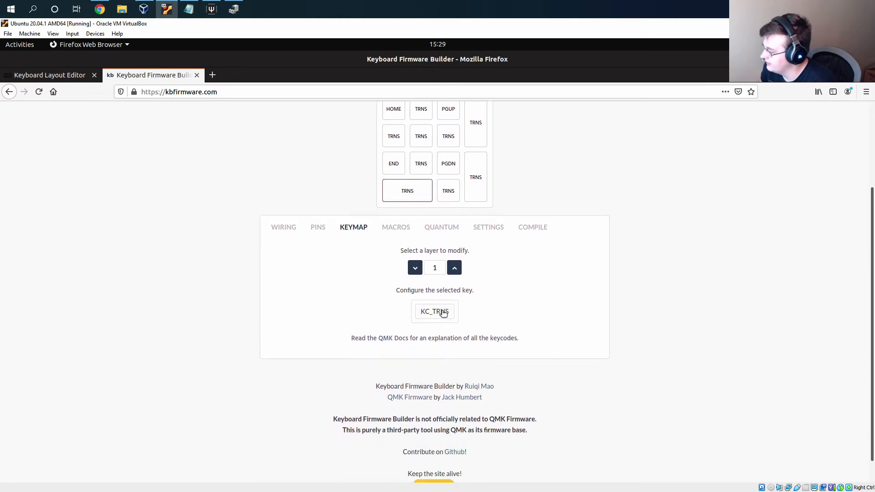
{"action": "left_click", "coordinate": [434, 311]}
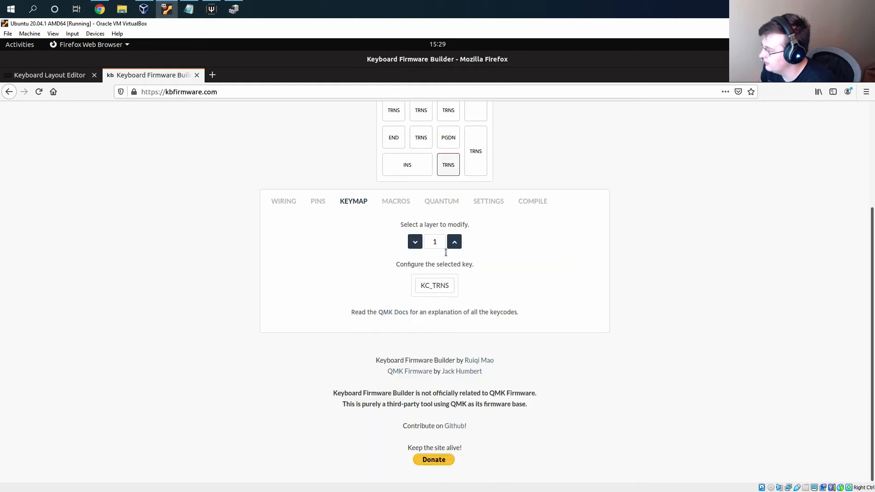
{"action": "left_click", "coordinate": [434, 286]}
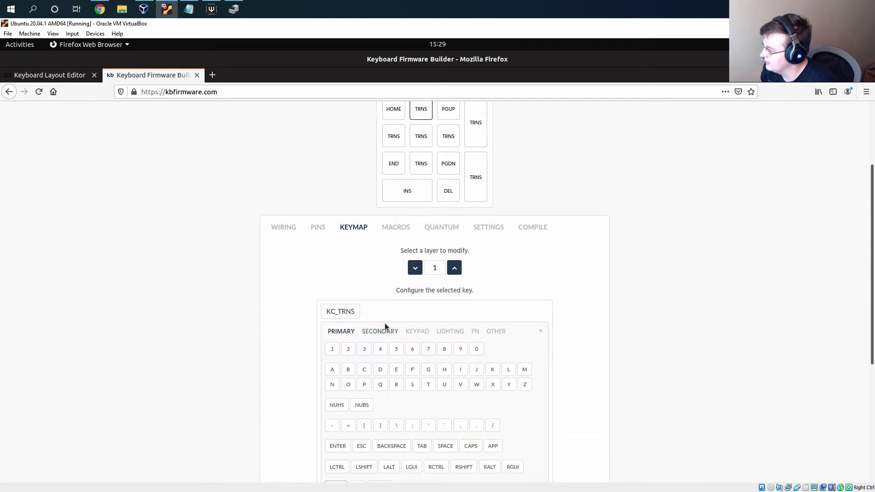
{"action": "left_click", "coordinate": [380, 331]}
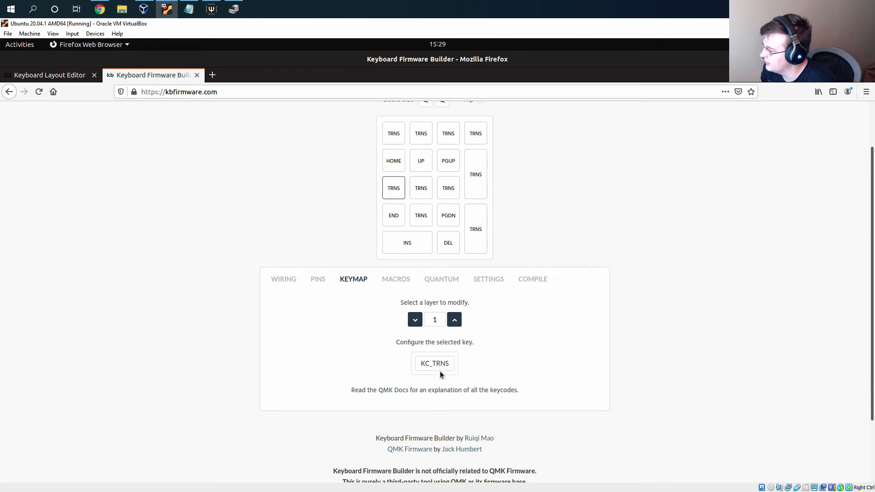
{"action": "left_click", "coordinate": [434, 363]}
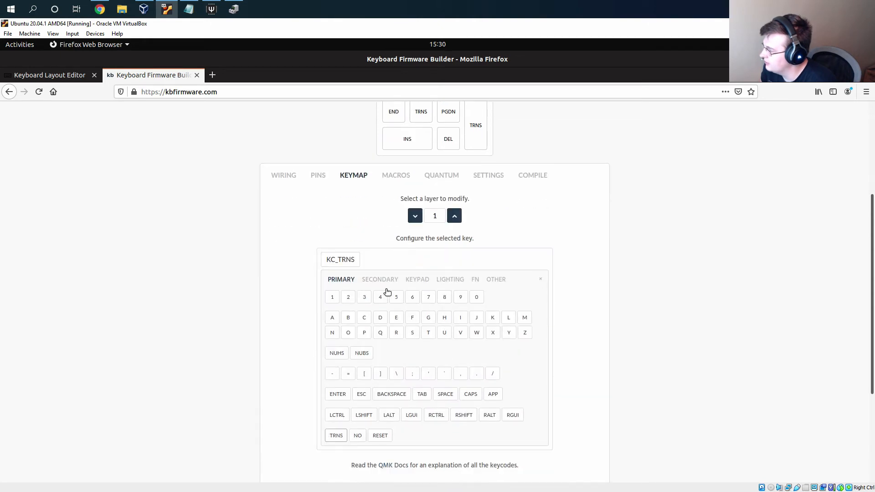
{"action": "left_click", "coordinate": [394, 162]}
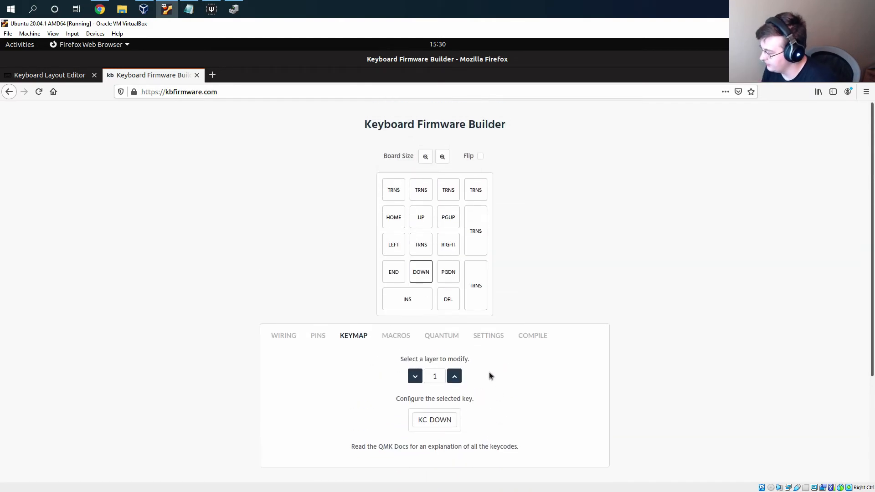
{"action": "mouse_move", "coordinate": [488, 382]}
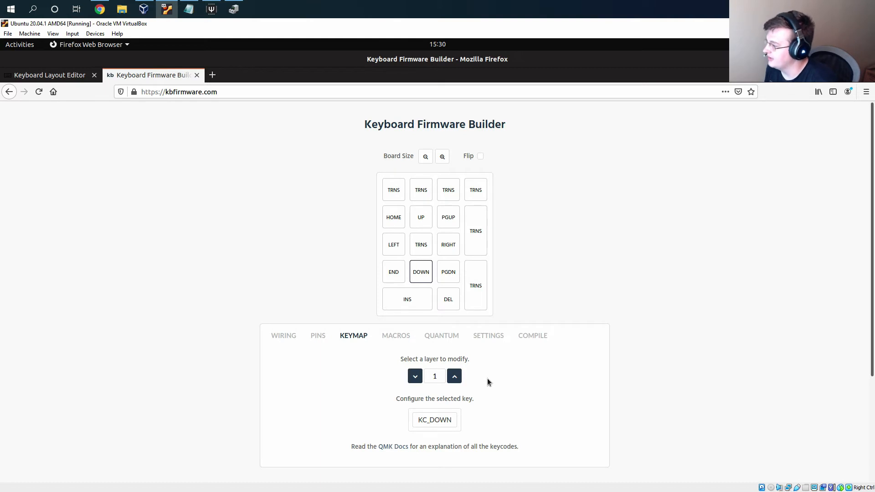
View the empty Macros editor, then the Quantum custom functions code.
{"action": "left_click", "coordinate": [395, 336]}
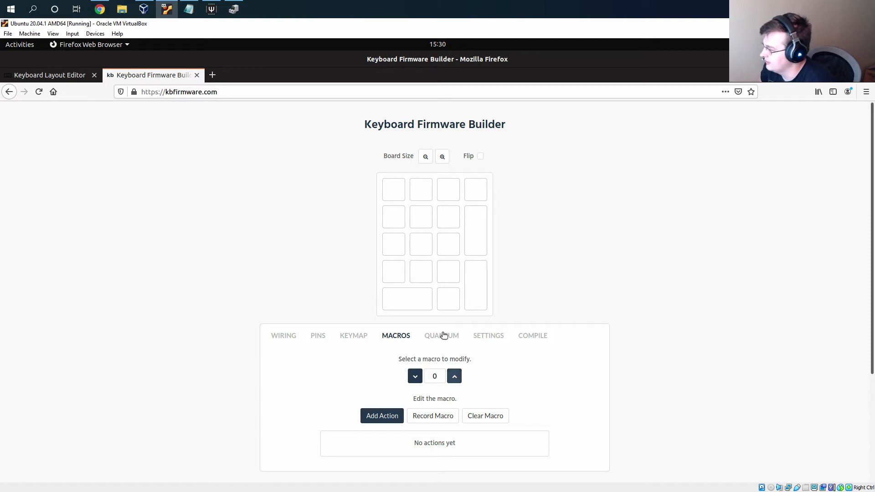
{"action": "left_click", "coordinate": [441, 335]}
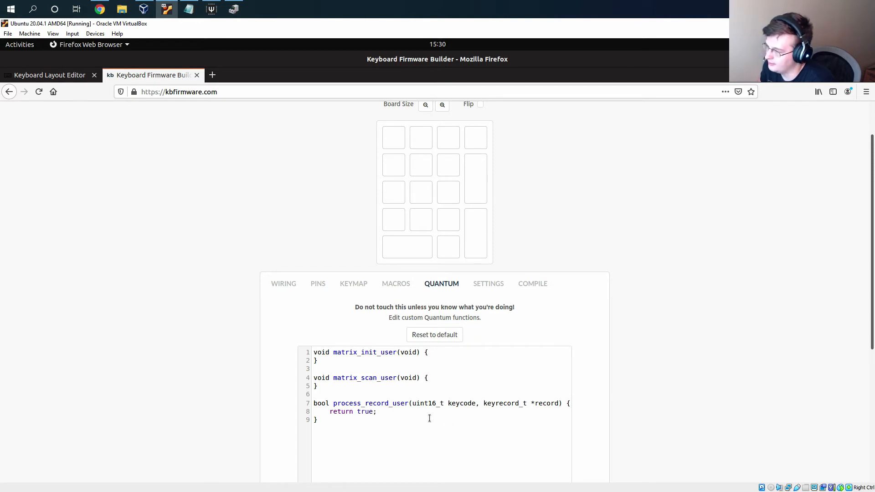
{"action": "mouse_move", "coordinate": [487, 283]}
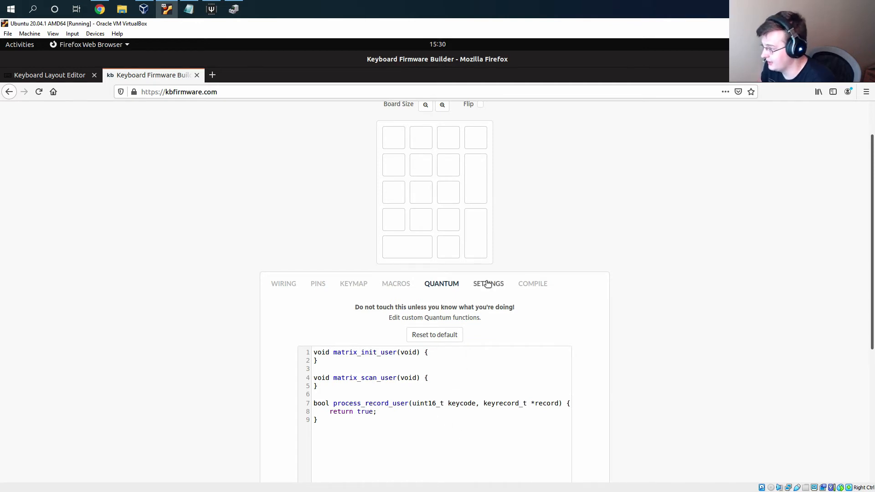
On the Settings tab, enter rb17 as the Layout Name.
{"action": "left_click", "coordinate": [488, 283]}
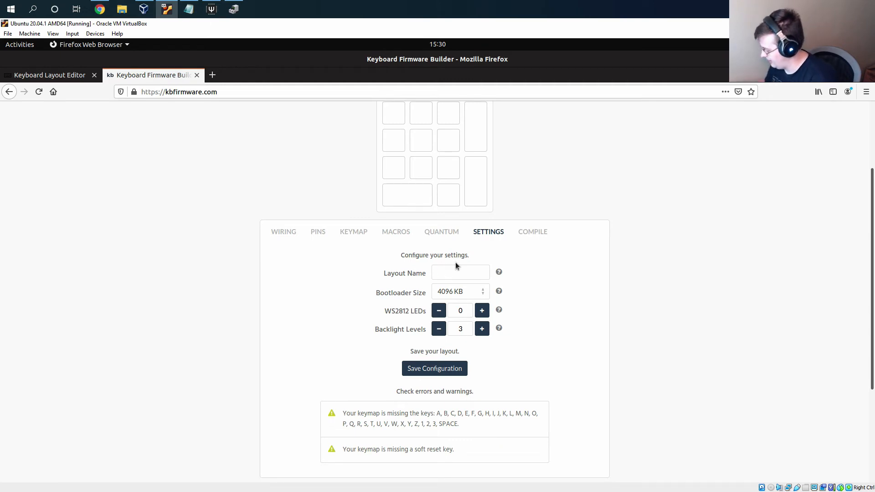
{"action": "type", "text": "rb17"}
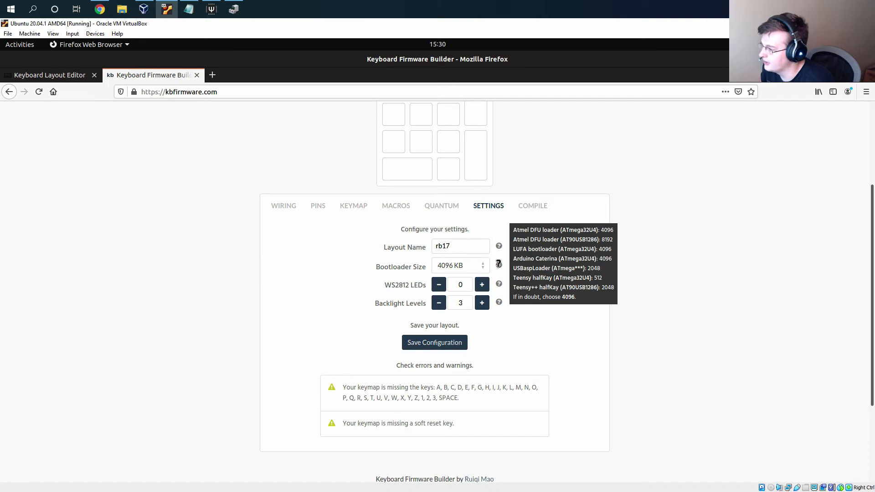
{"action": "left_click", "coordinate": [460, 246]}
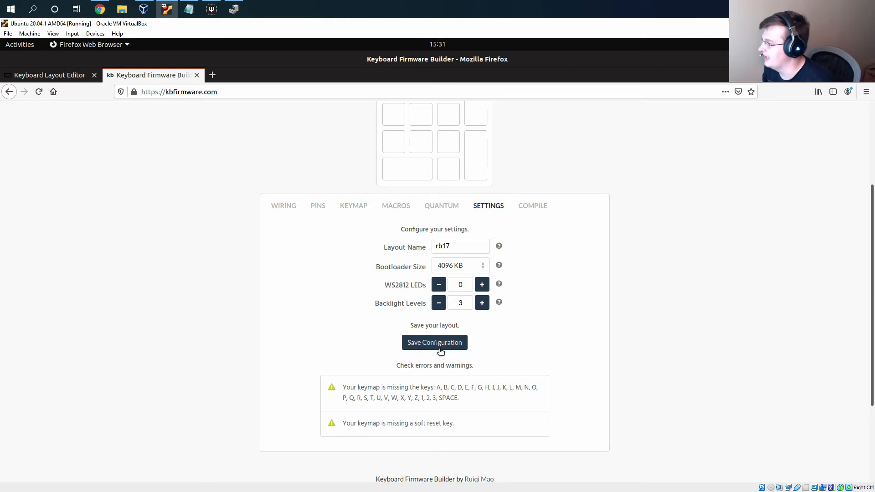
{"action": "mouse_move", "coordinate": [532, 209]}
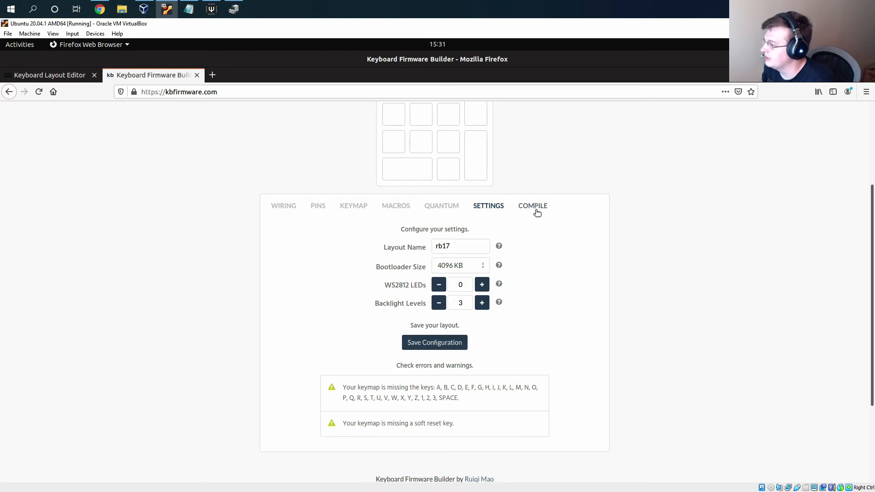
From the Compile tab, download the firmware as a .hex file.
{"action": "left_click", "coordinate": [533, 206]}
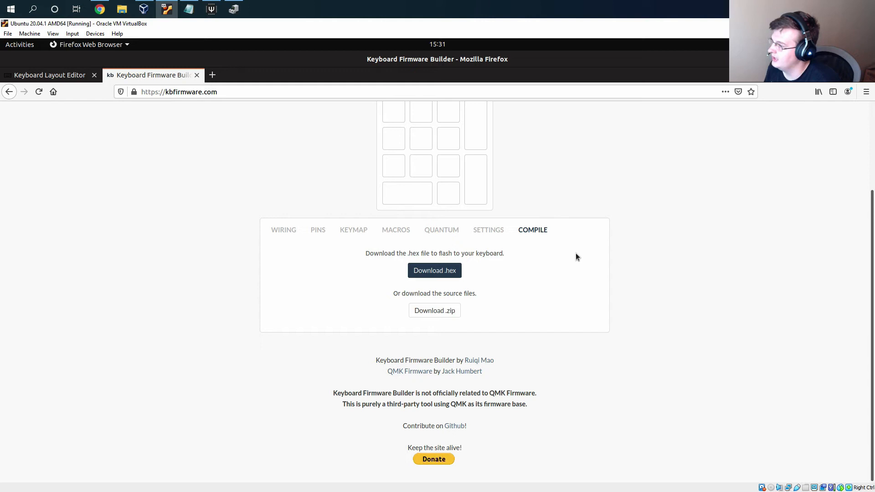
{"action": "left_click", "coordinate": [435, 271]}
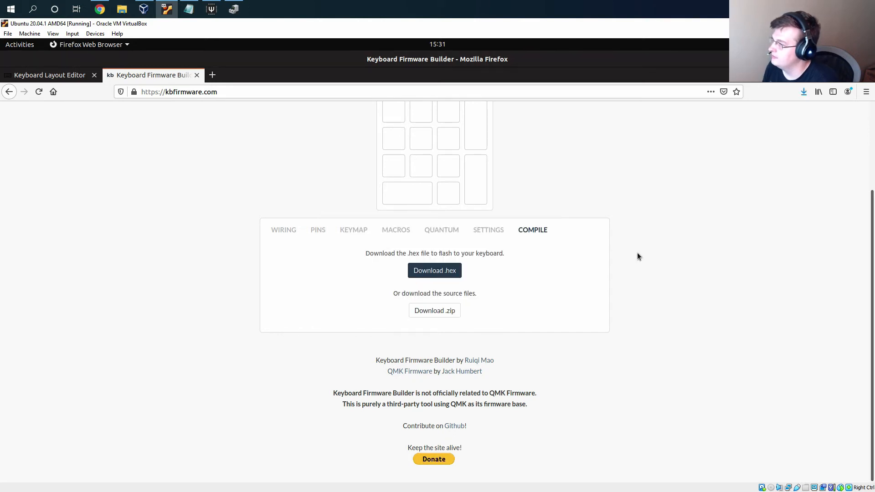
{"action": "mouse_move", "coordinate": [691, 213]}
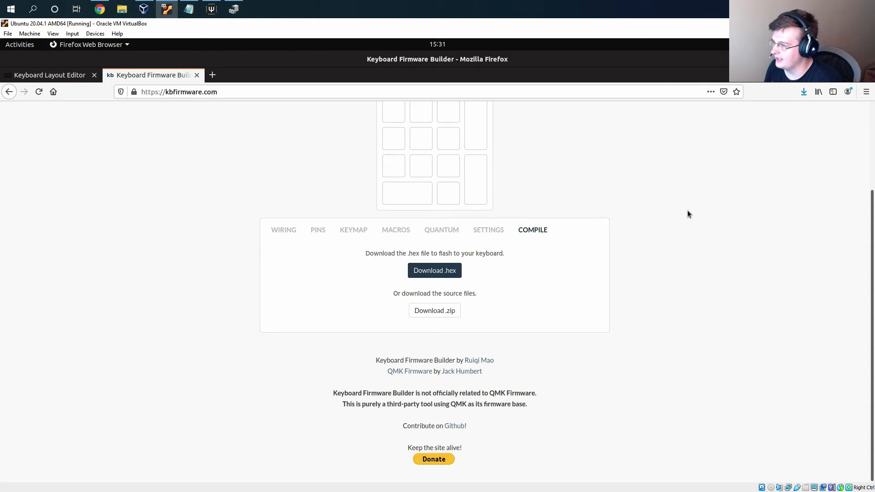
{"action": "mouse_move", "coordinate": [691, 210]}
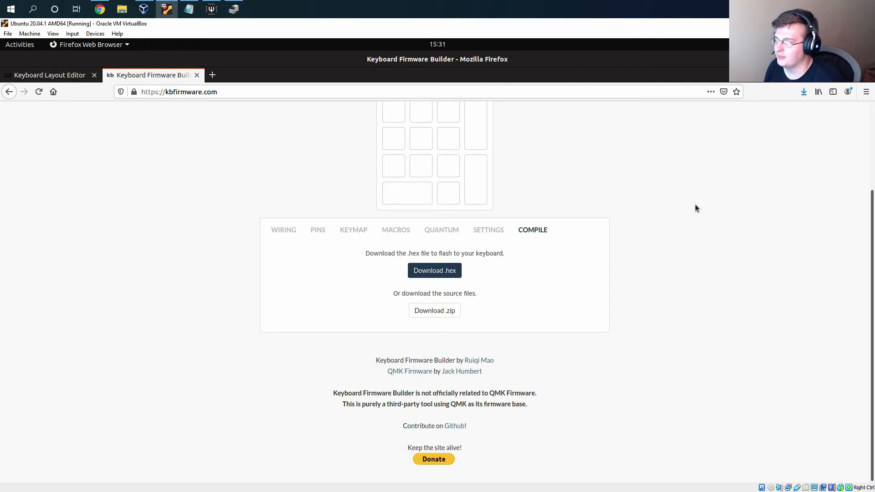
{"action": "mouse_move", "coordinate": [700, 207]}
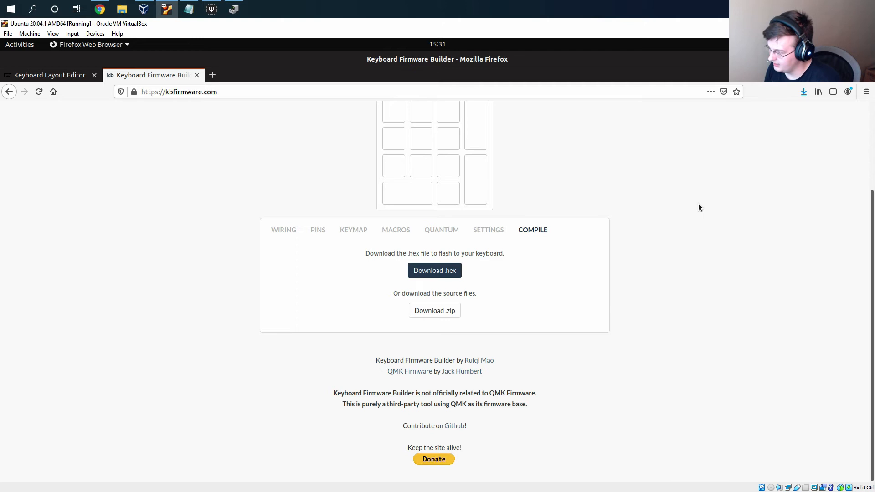
{"action": "mouse_move", "coordinate": [674, 218]}
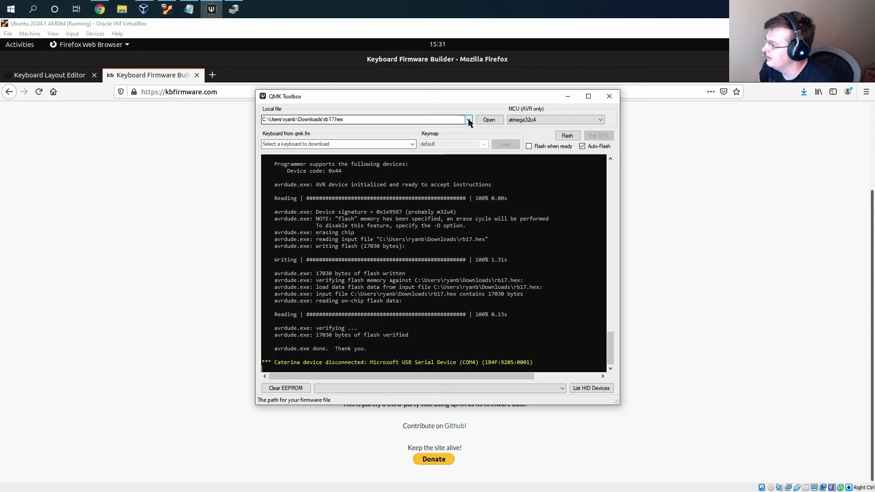
In QMK Toolbox, load rb17.hex and toggle Auto-Flash.
{"action": "left_click", "coordinate": [363, 120]}
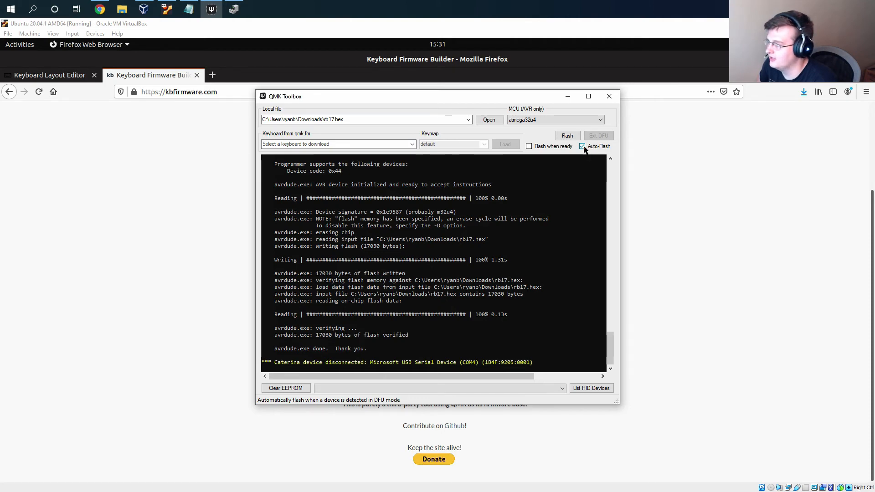
{"action": "left_click", "coordinate": [583, 146]}
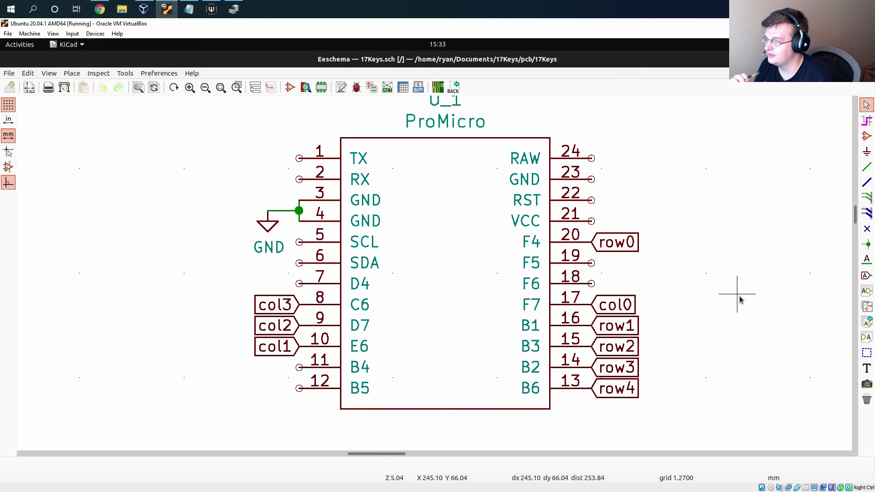
{"action": "mouse_move", "coordinate": [625, 288]}
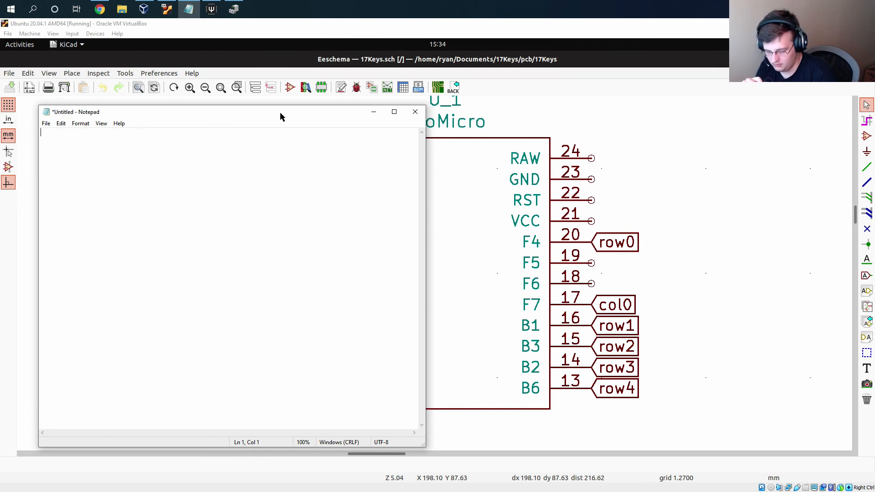
Type **/ followed by a row of slashes in the new Notepad note.
{"action": "type", "text": "**/"}
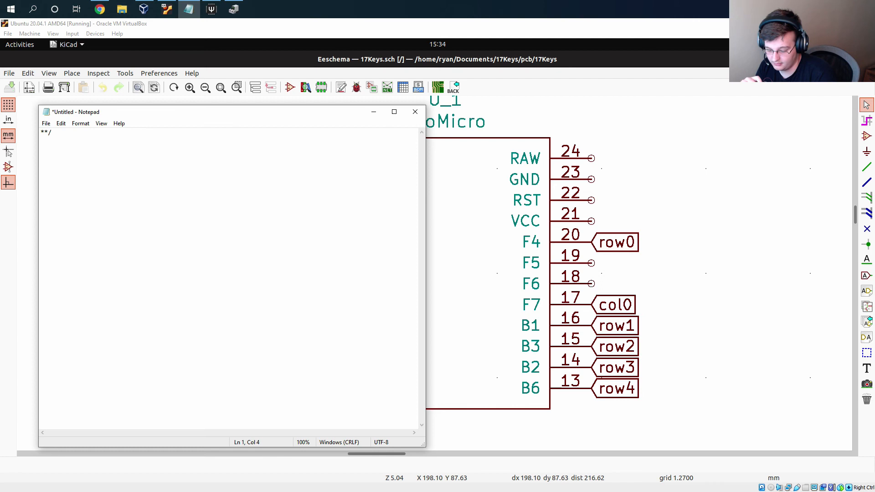
{"action": "type", "text": "///////////////"}
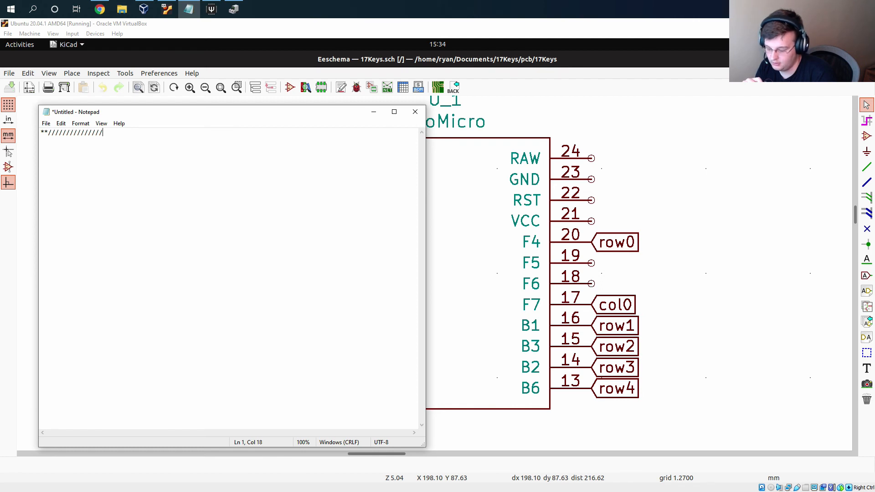